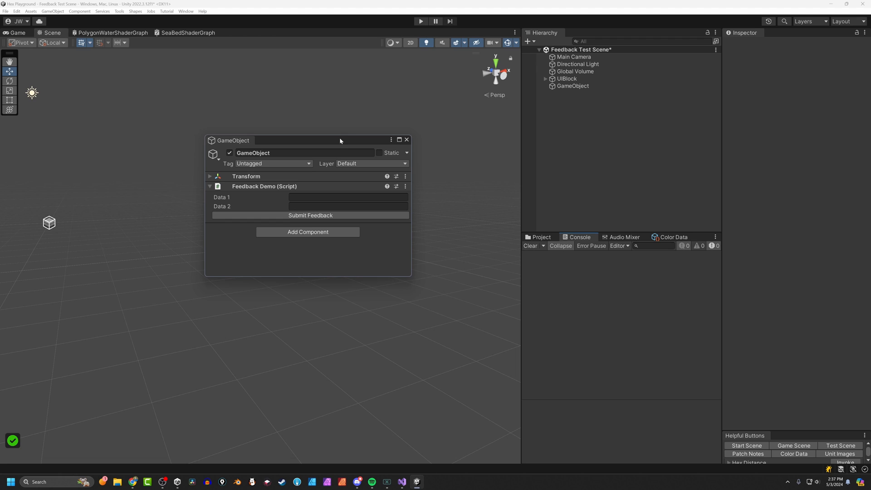
- Fill the Feedback Demo component with 'some data' in Data 1 and 'more data' in Data 2
click(305, 152)
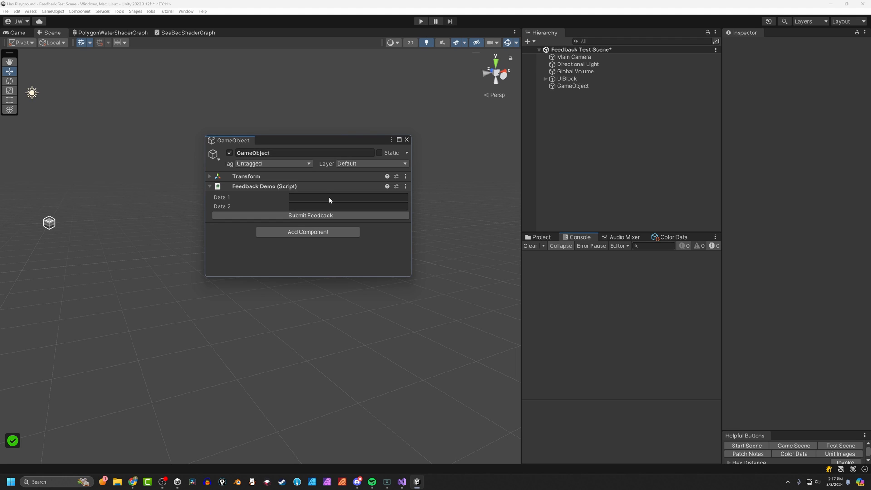
text(some data)
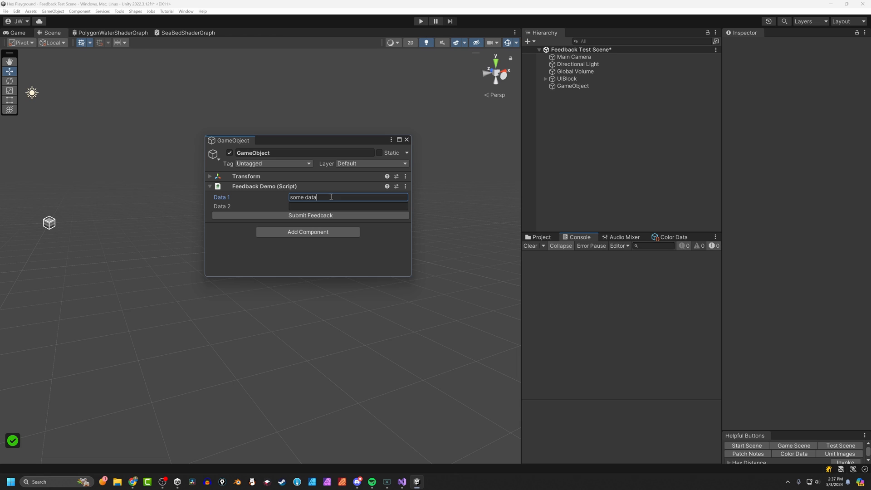
text(more dat)
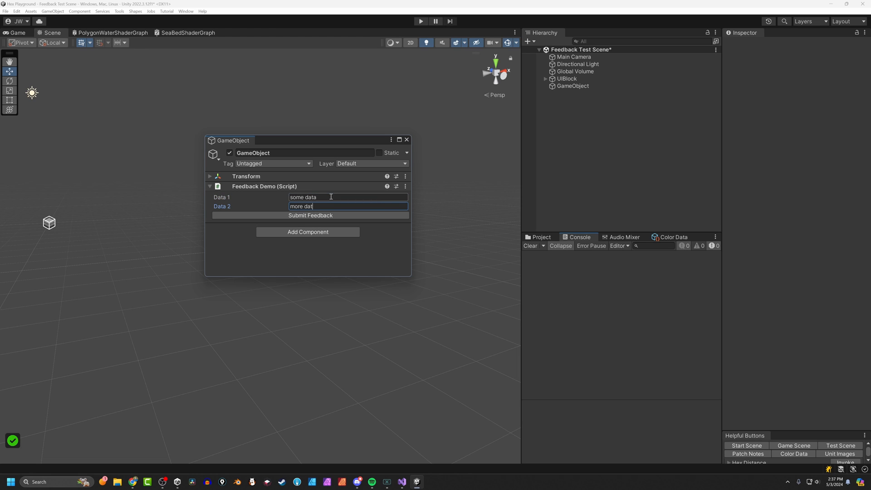
text(a)
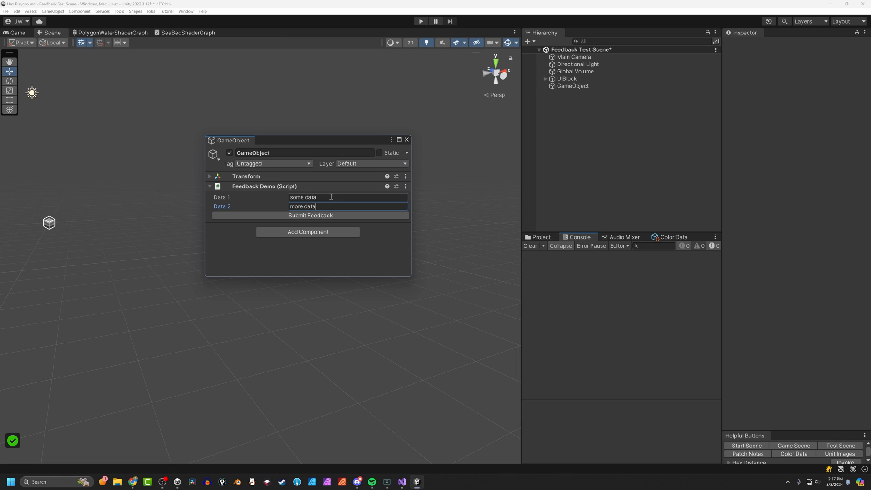
mouse_move(338, 218)
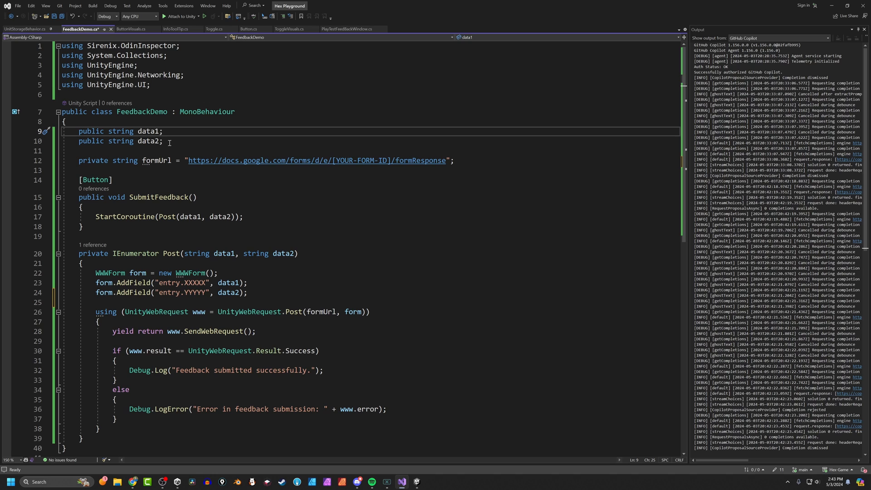
click(163, 130)
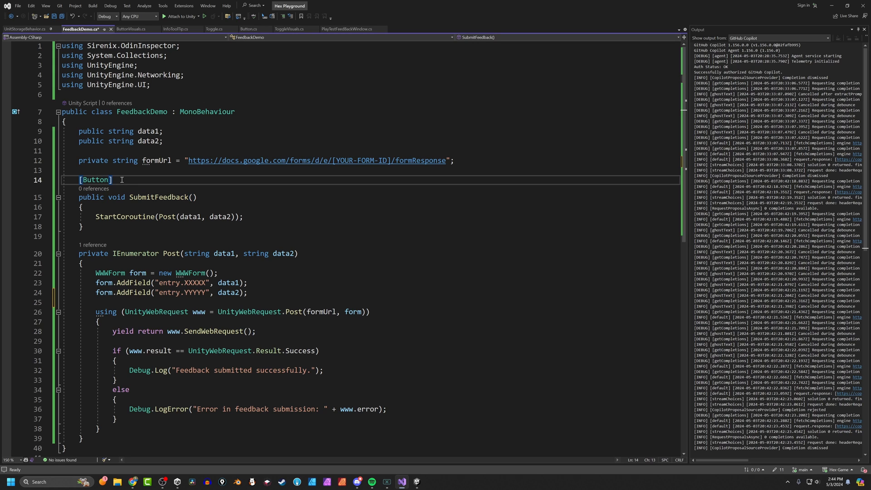
double_click(95, 179)
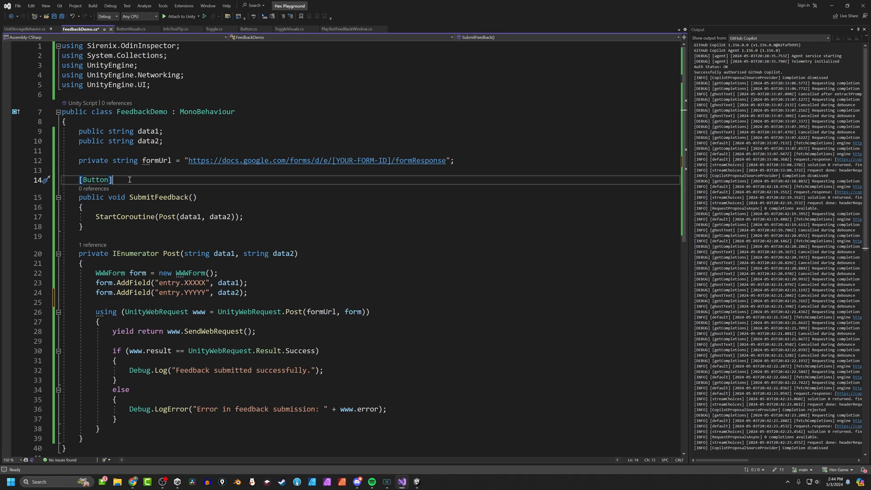
mouse_move(106, 220)
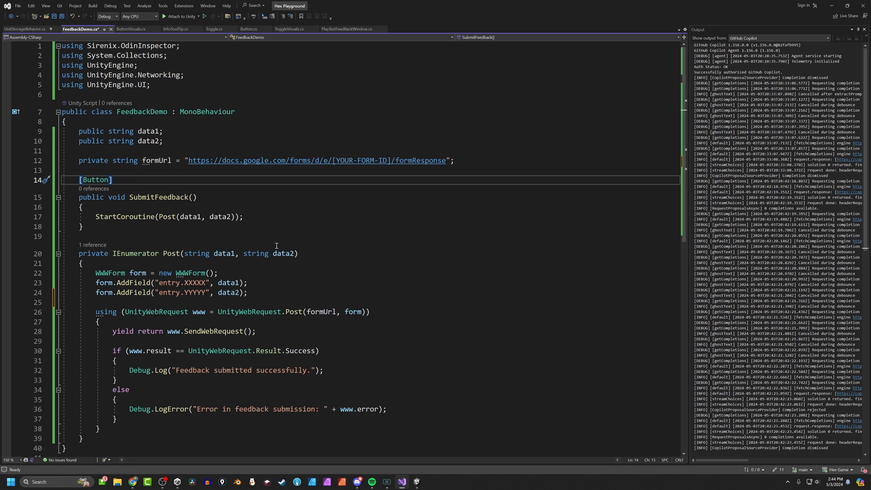
mouse_move(294, 261)
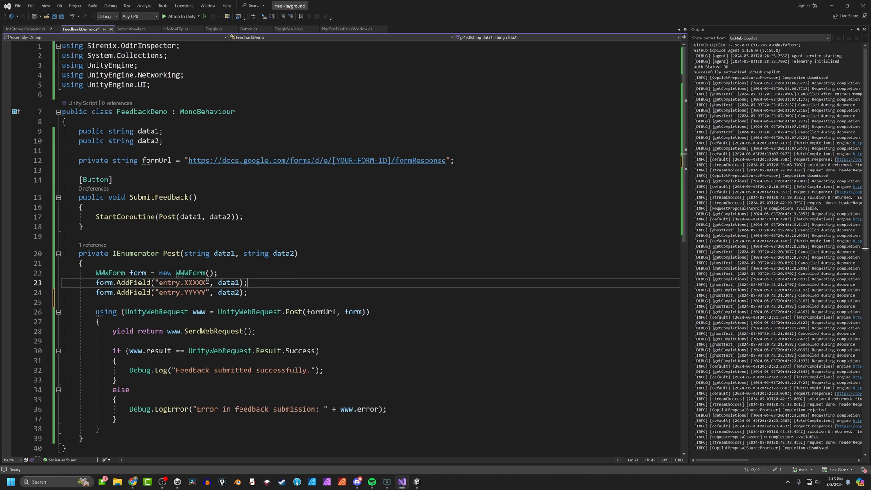
double_click(181, 283)
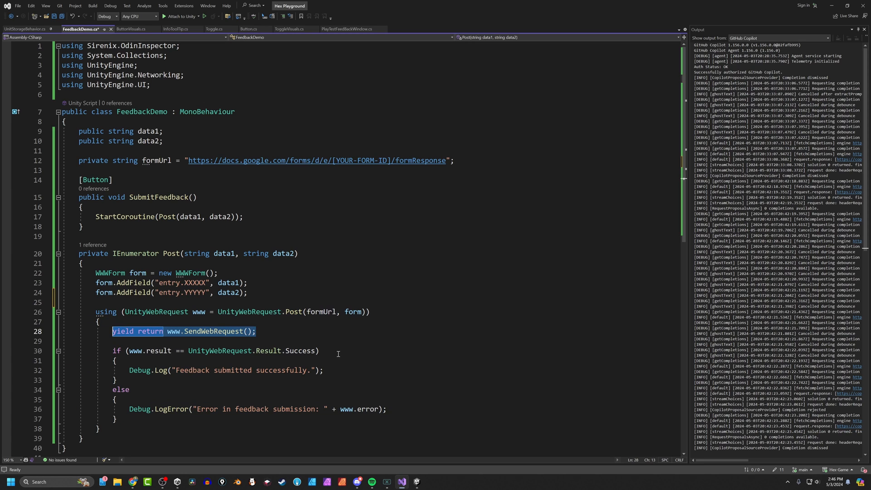
click(333, 370)
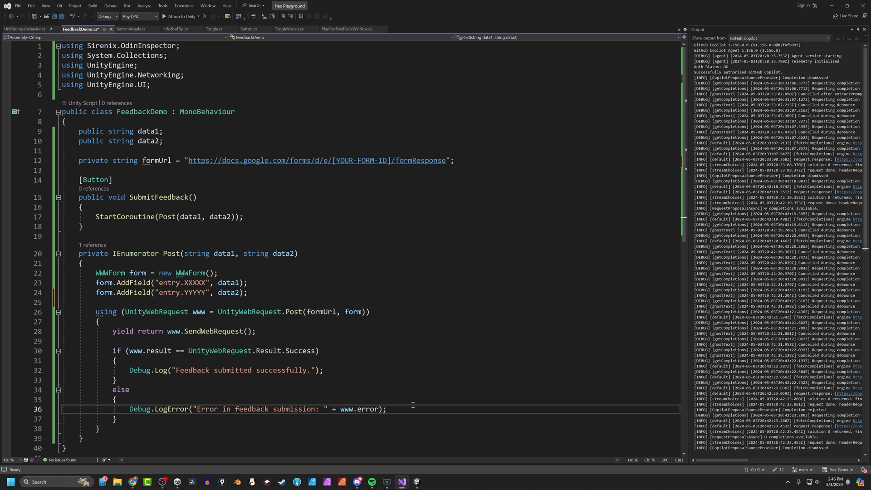
mouse_move(265, 405)
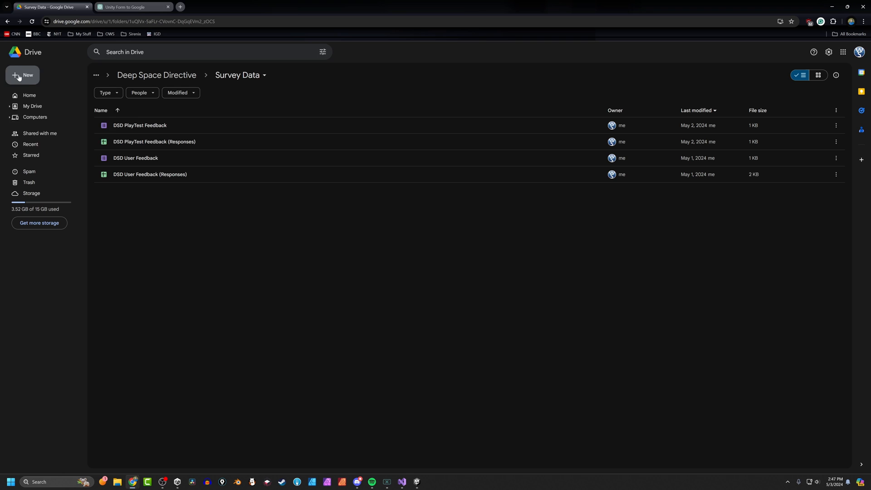
- Create a new blank Google Form from the Survey Data folder in Drive
click(22, 75)
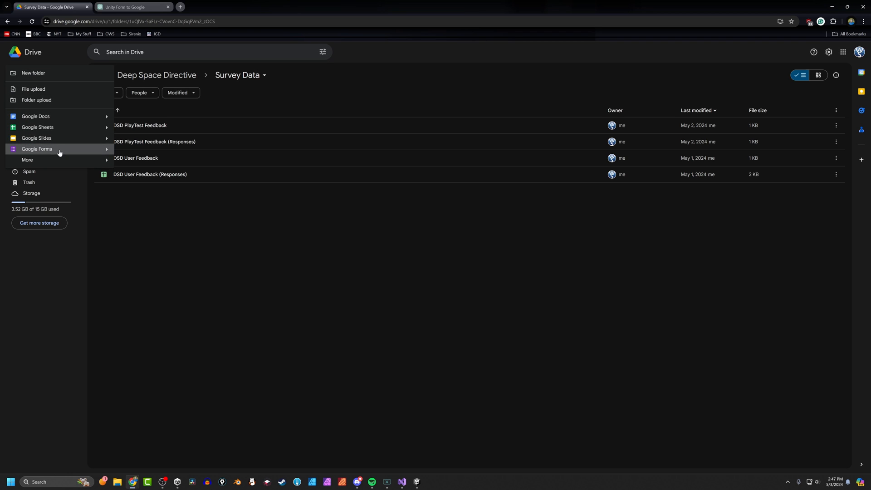
click(36, 151)
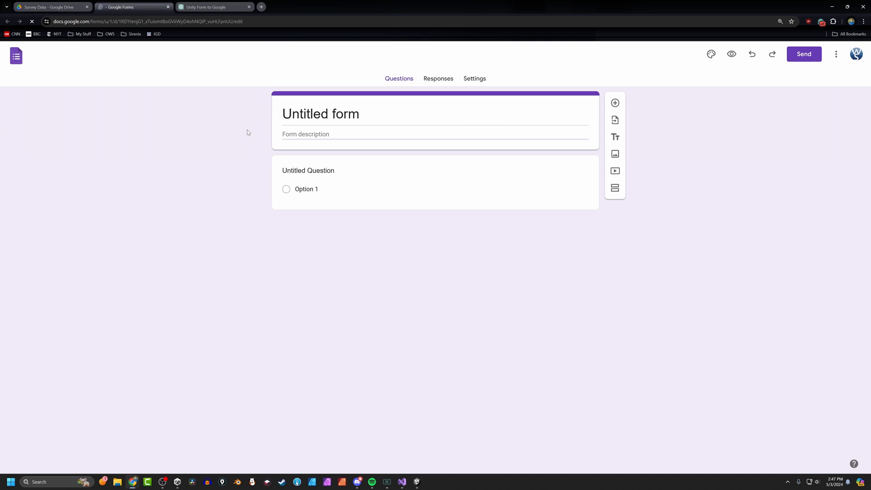
- Title the form 'Demo Feedback' with short-answer questions 'Question 1' and 'Question 2'
click(320, 114)
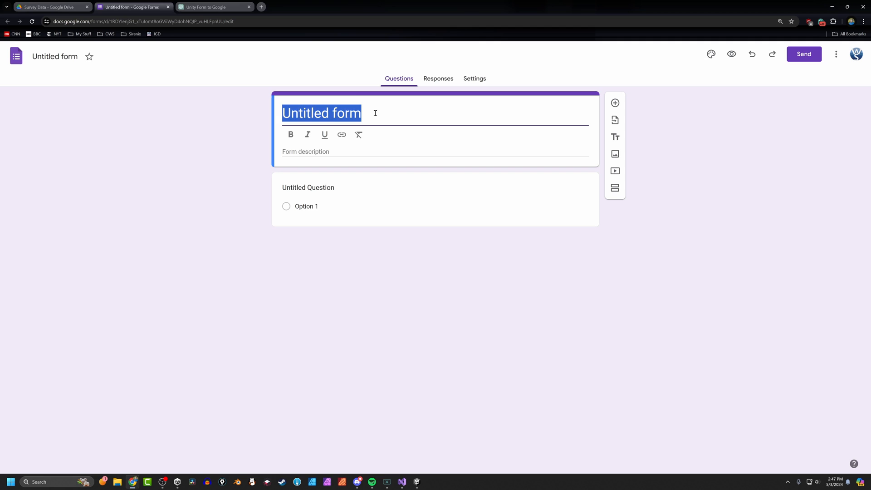
text(Demo Feedback)
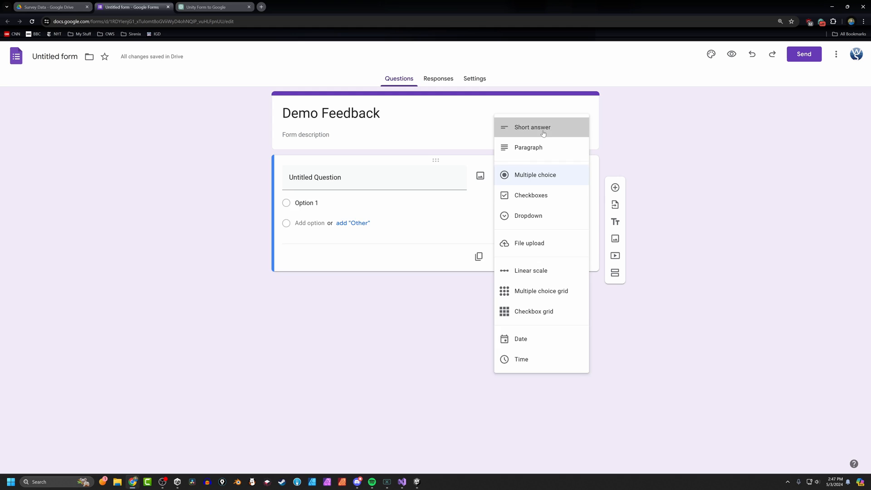
click(532, 127)
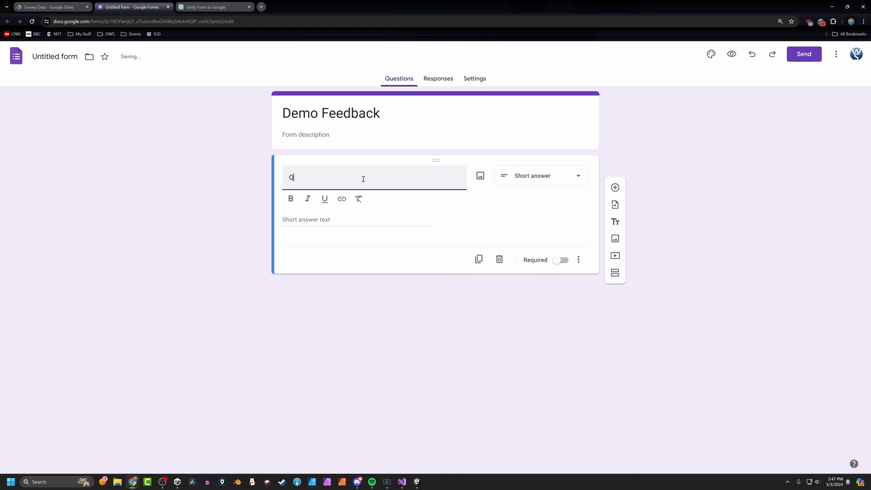
text(uestion 1)
text(Question 2)
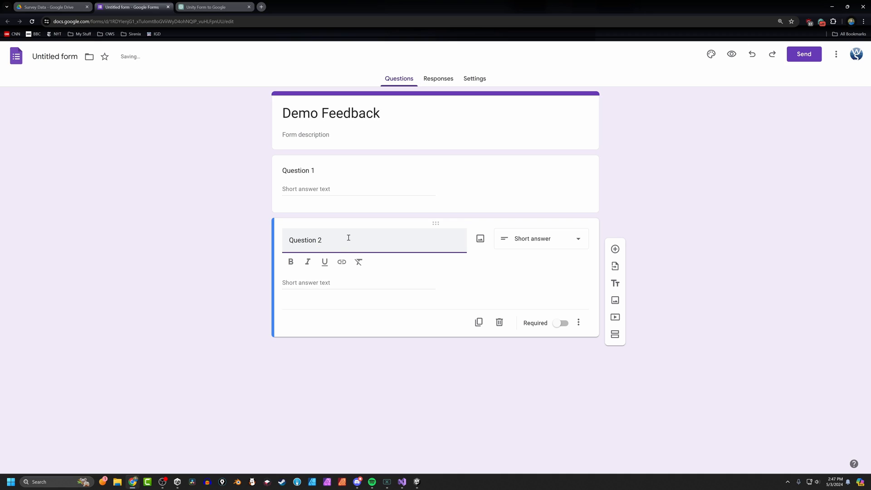
click(357, 350)
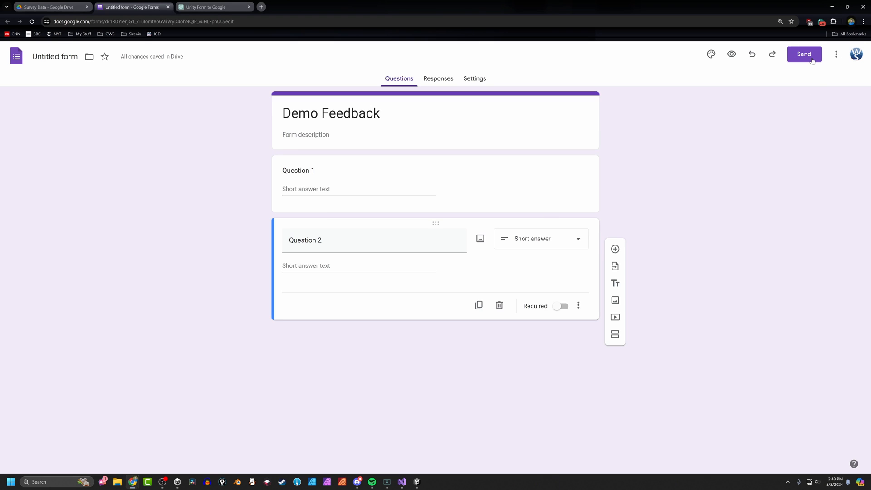
- Copy the form's shortened share link from the Send dialog
click(804, 54)
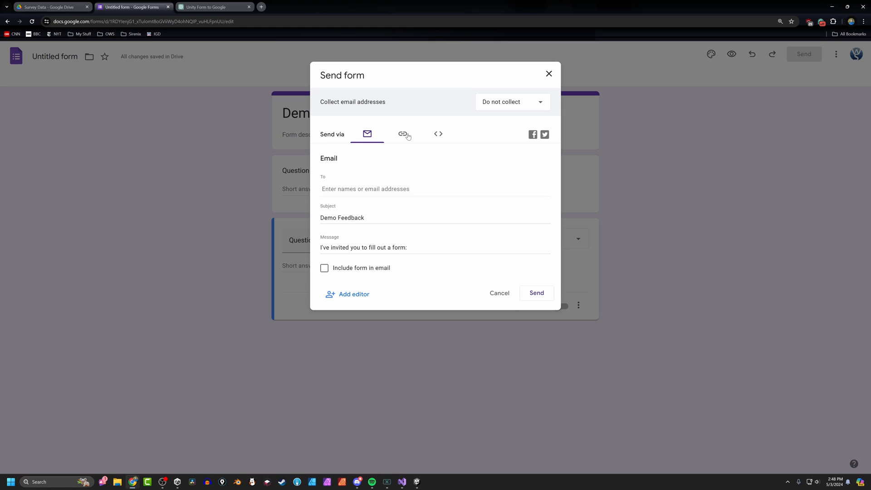
click(402, 135)
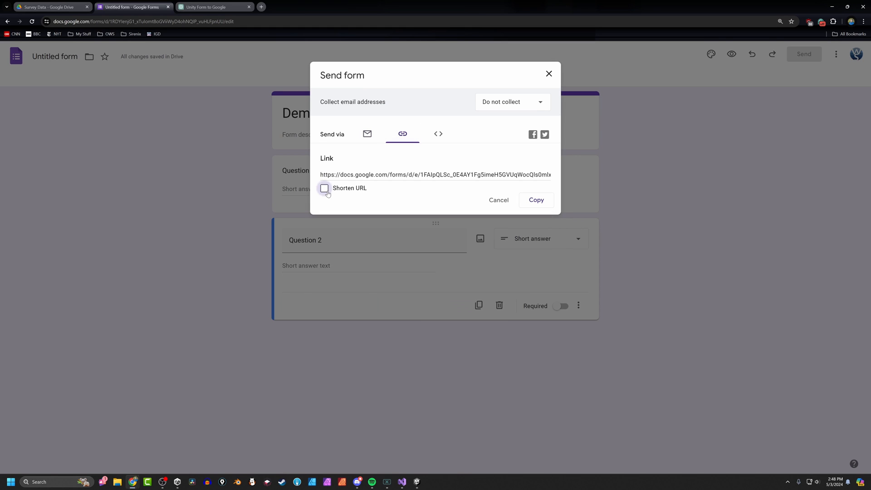
click(325, 191)
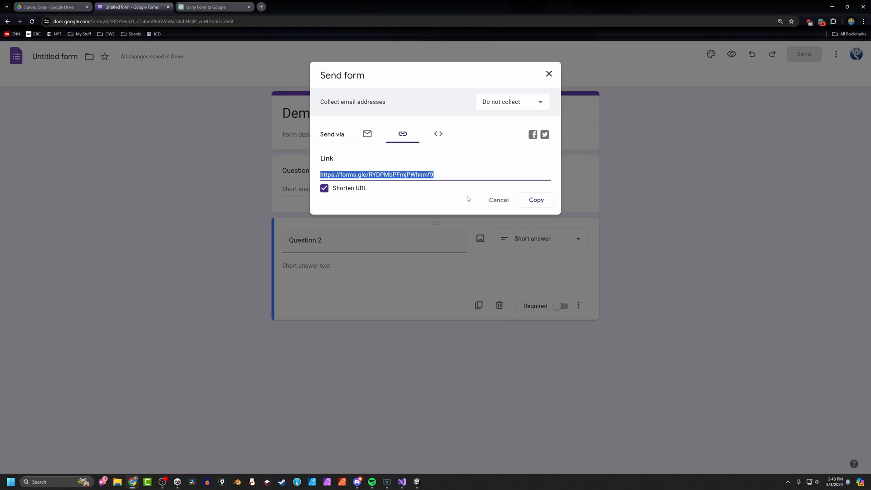
click(536, 199)
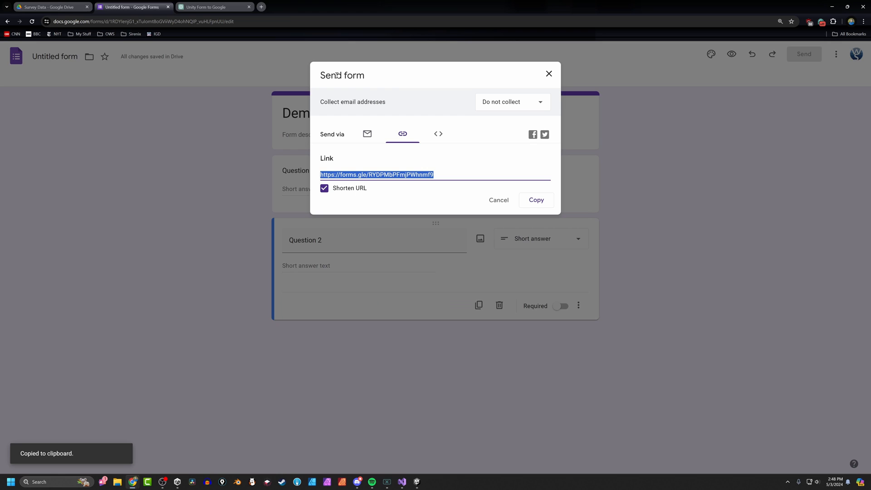
- Open the live form in a new tab and answer 'orange' for Question 1
click(342, 7)
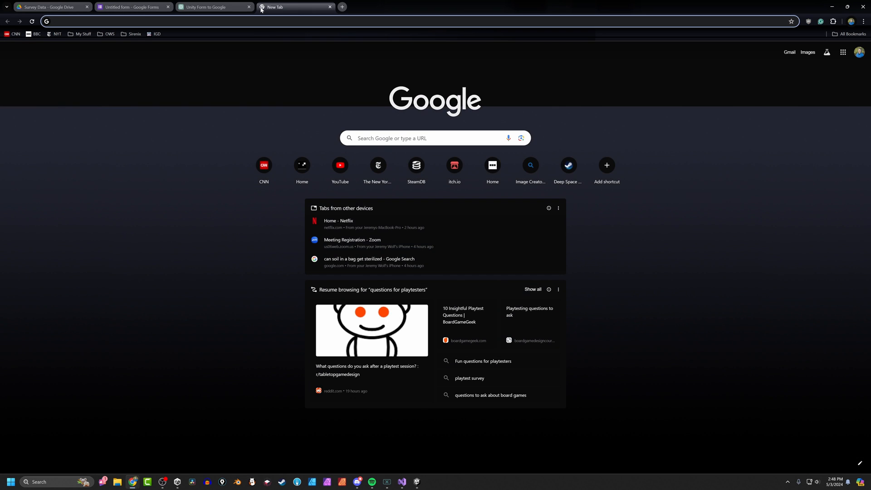
click(296, 6)
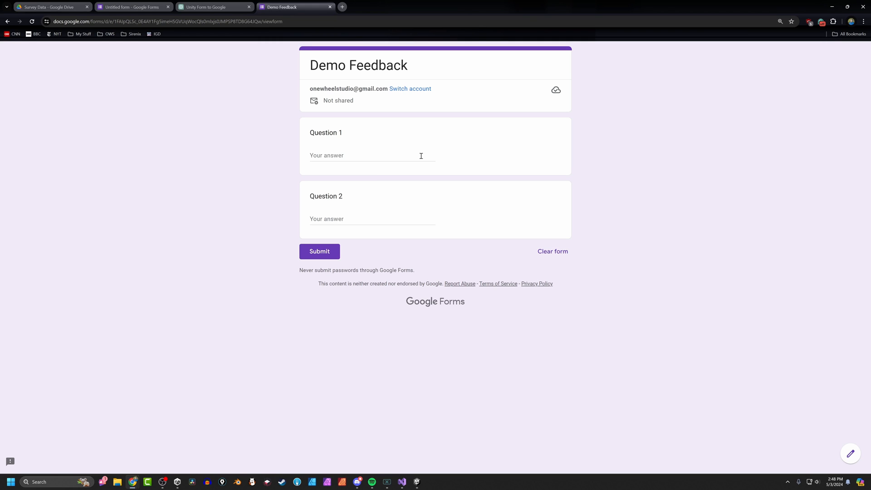
click(369, 155)
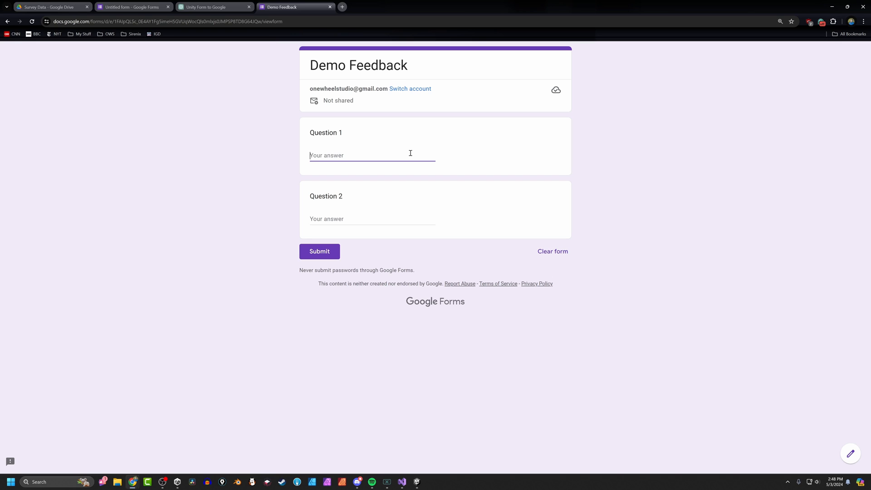
text(orange)
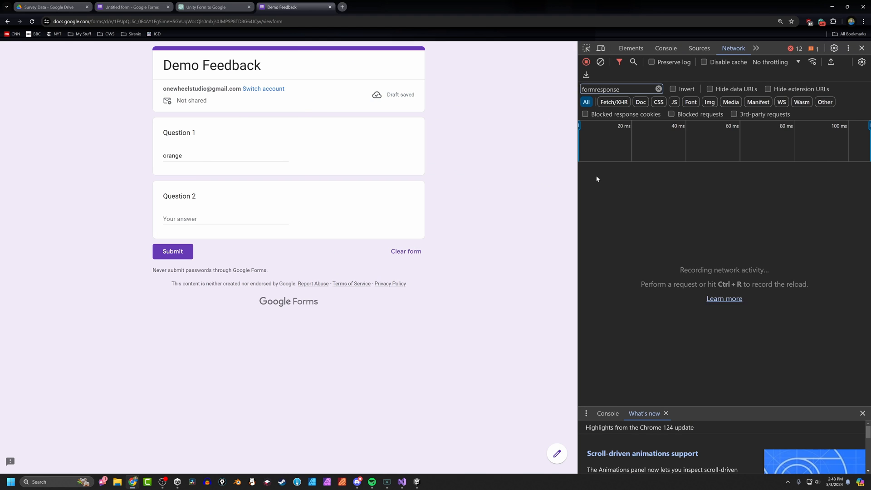
- Search the form page markup for 'orange' to reveal hidden field entry.1560173031
click(631, 49)
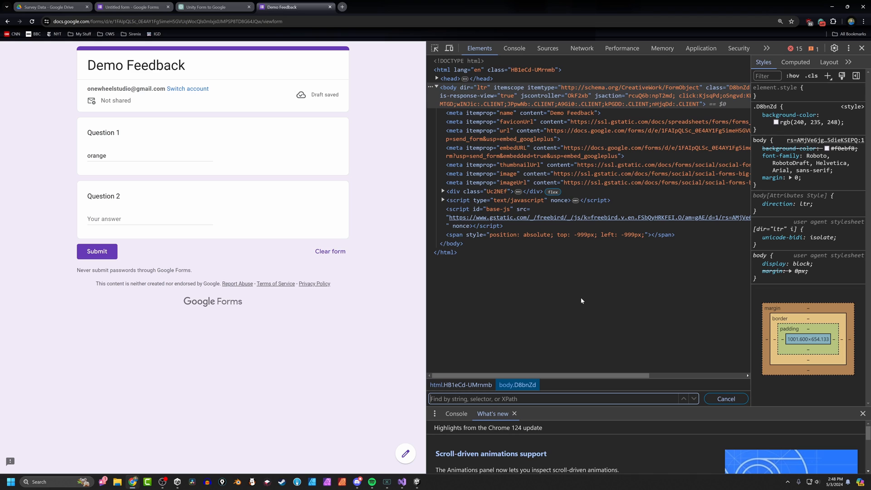
mouse_move(512, 433)
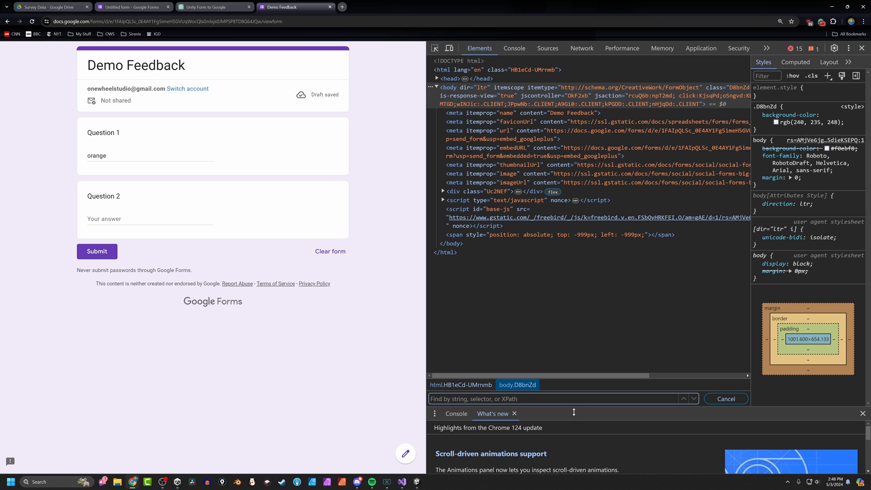
text(o)
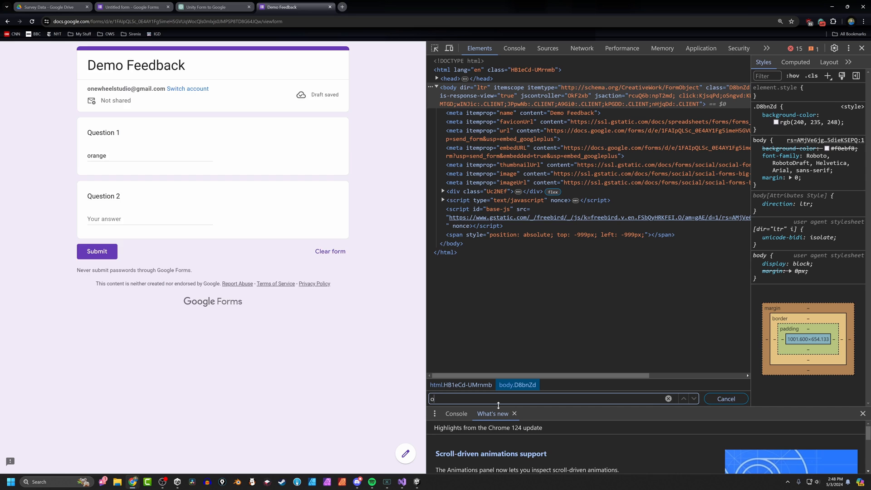
text(range)
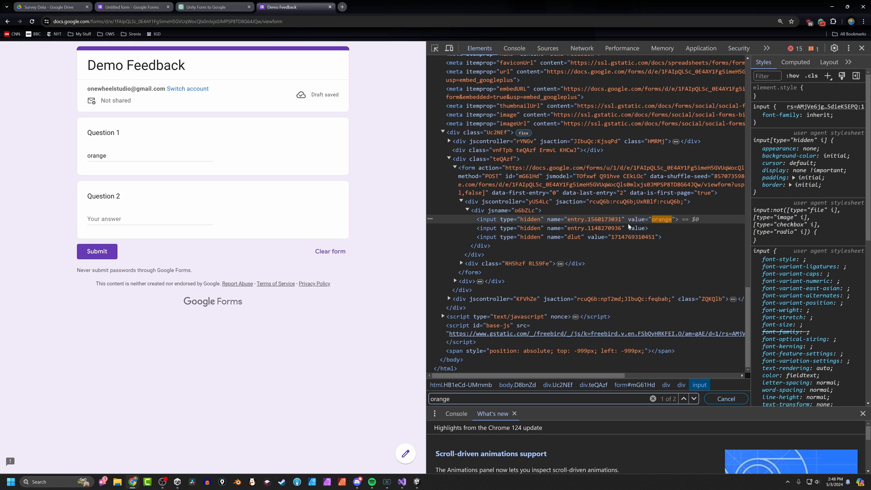
mouse_move(589, 210)
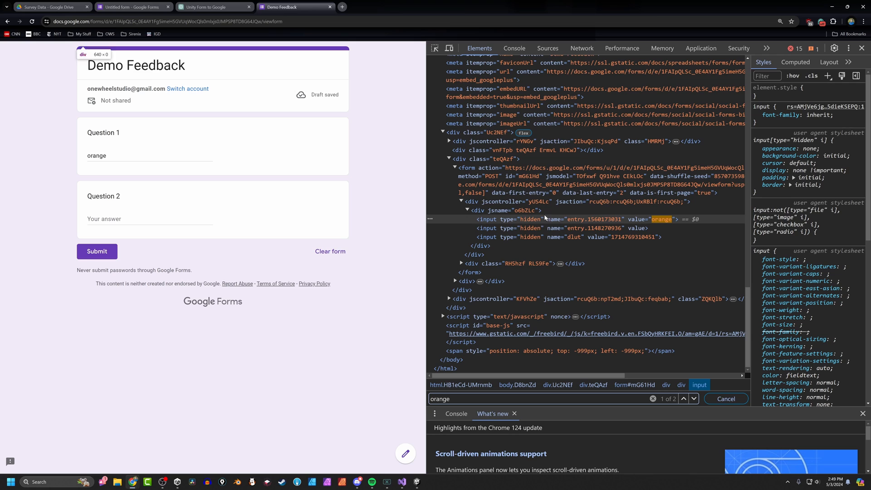
mouse_move(613, 207)
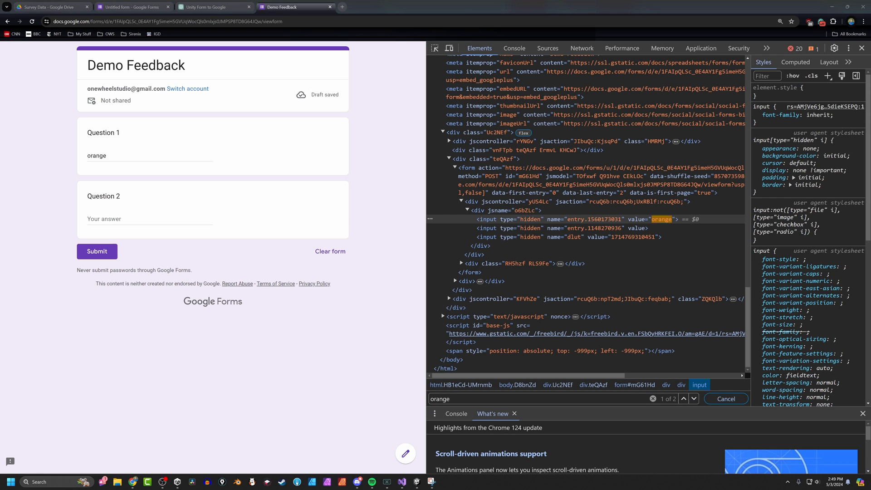
click(402, 485)
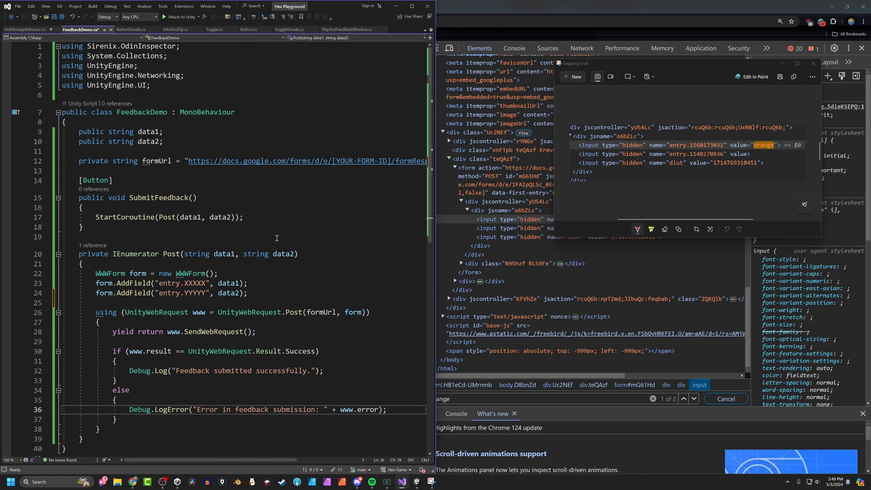
mouse_move(683, 68)
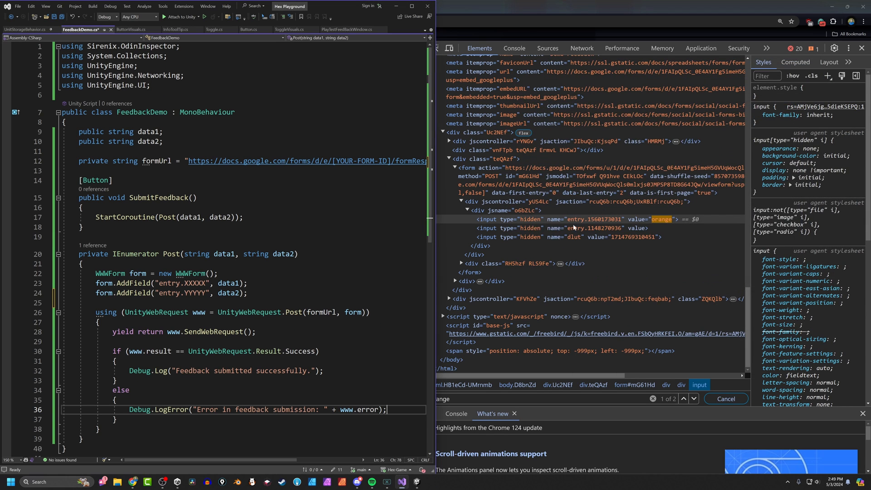
mouse_move(185, 283)
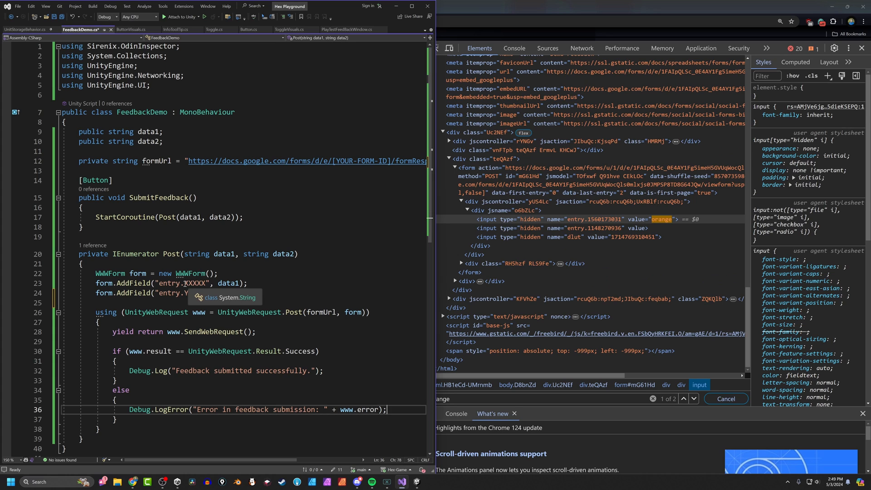
- Replace the placeholder entry IDs in AddField with the real entry numbers and save
double_click(196, 284)
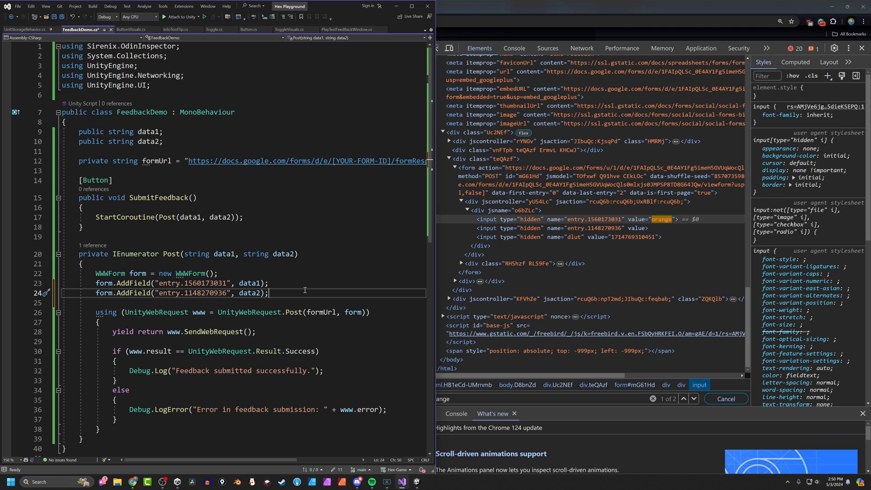
key(ctrl+s)
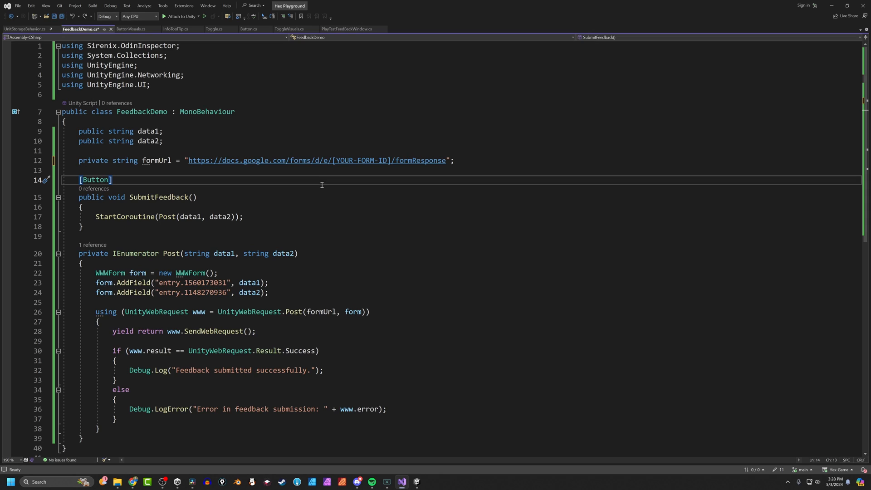
mouse_move(192, 160)
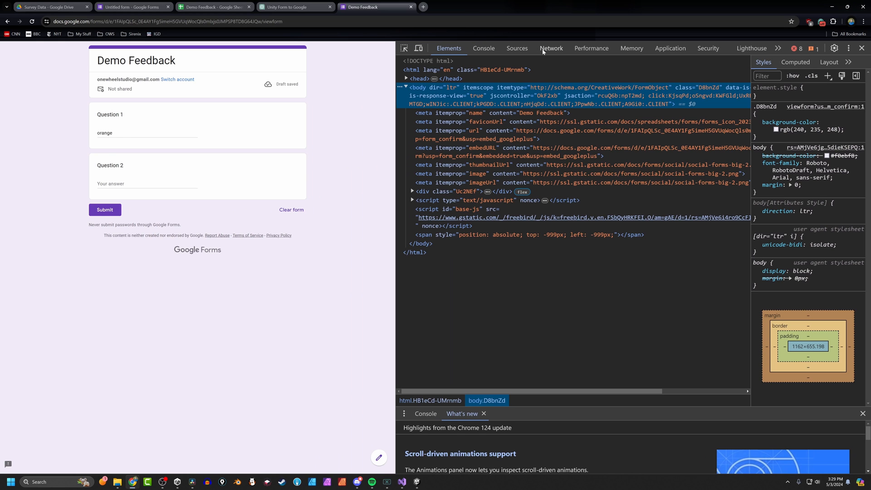
- Watch network activity in DevTools filtered to 'formresponse'
click(551, 48)
text(forr)
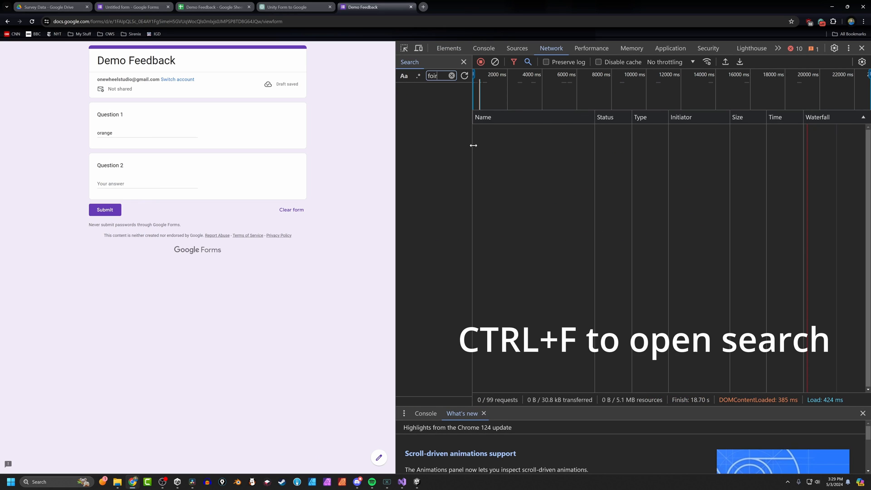
key(Backspace)
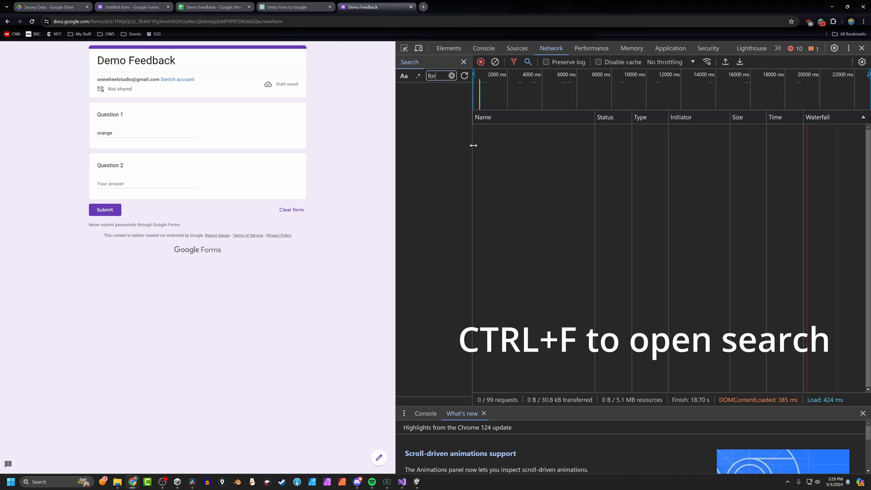
text(sponse)
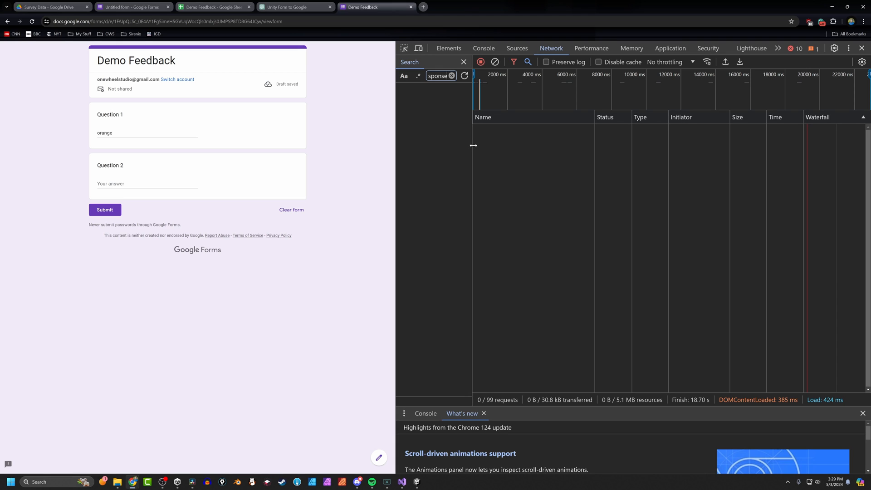
- Submit the orange response and capture the formResponse request that returned status 200
click(104, 209)
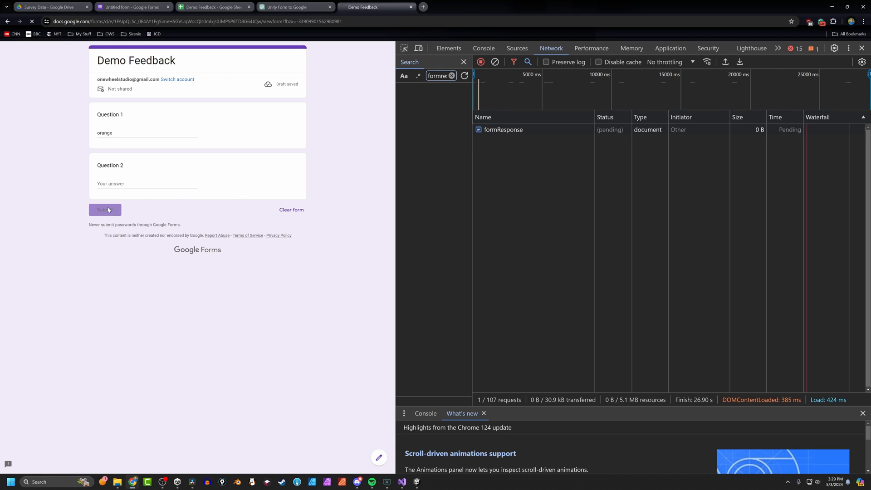
click(104, 210)
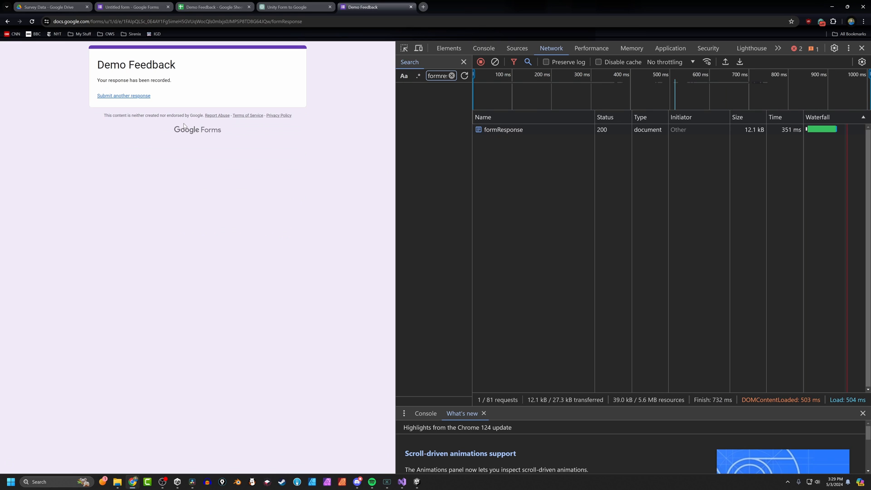
click(503, 130)
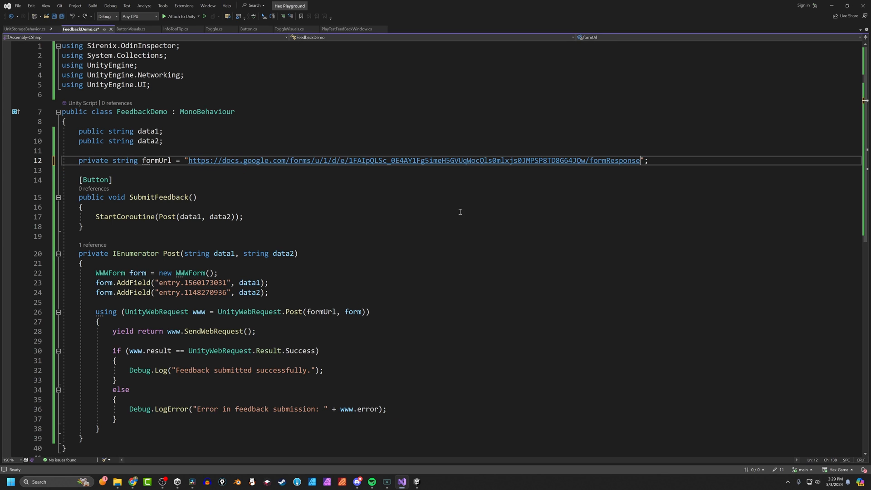
- Save FeedbackDemo.cs with the real formResponse URL in formUrl
key(ctrl+s)
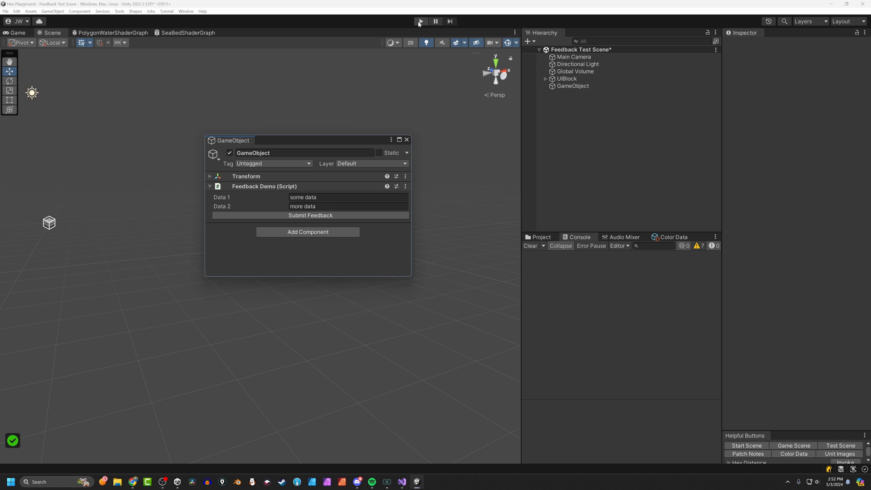
- Run the scene and submit the feedback, logging 'Feedback submitted successfully.'
click(421, 21)
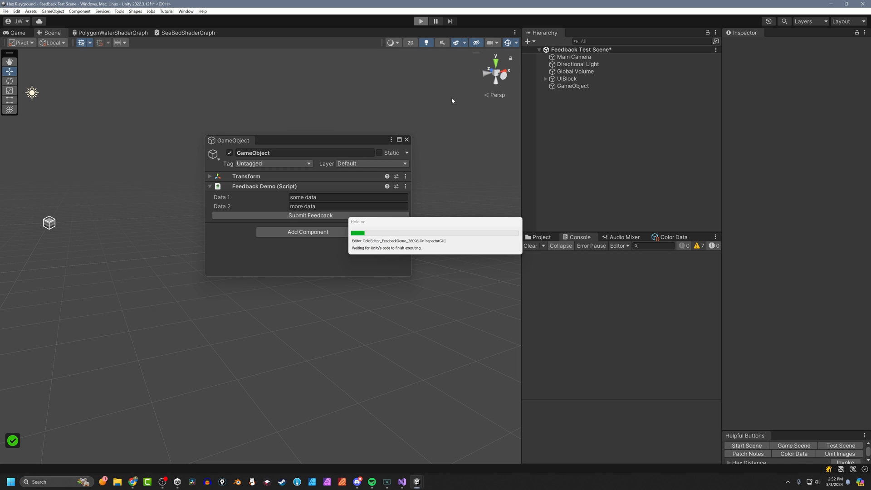
click(420, 21)
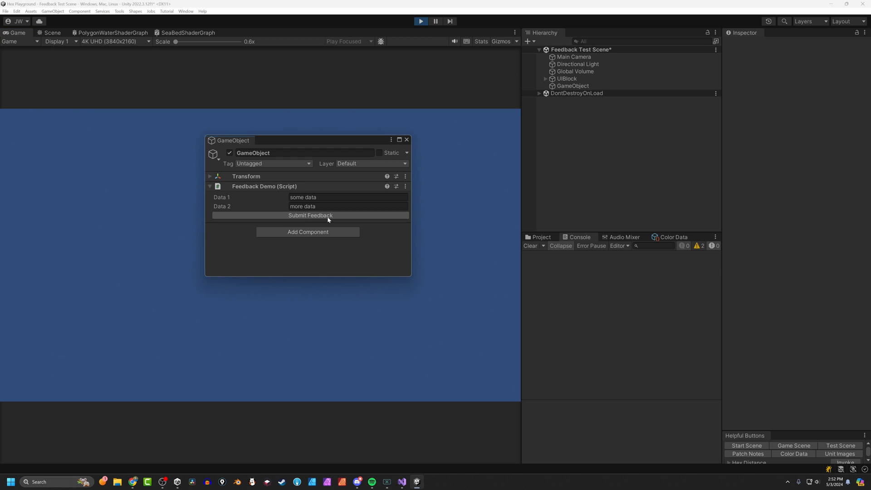
click(310, 216)
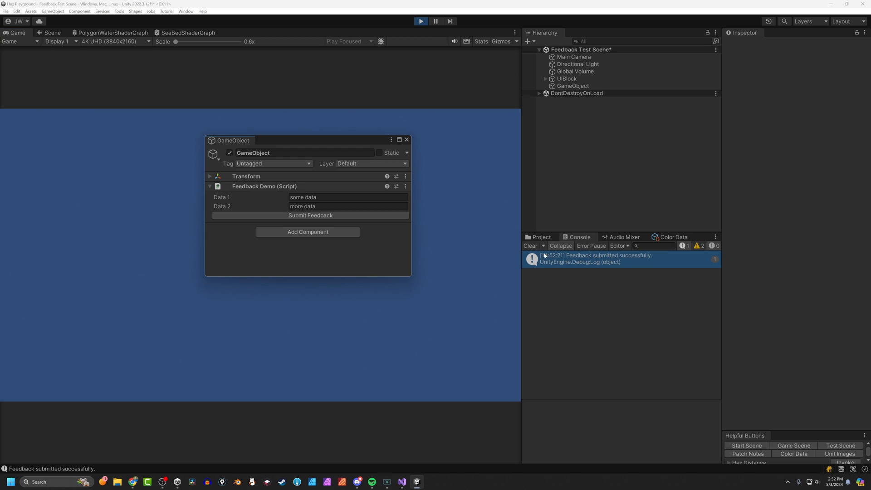
mouse_move(637, 263)
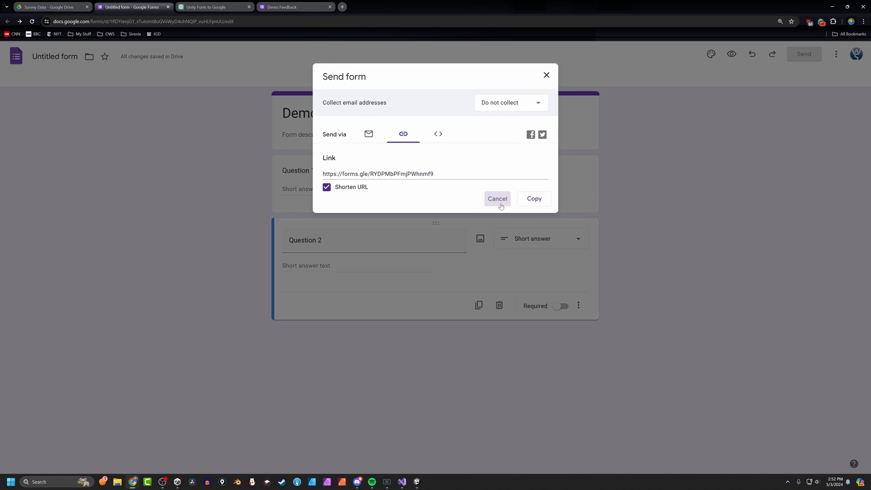
- Dismiss the Send dialog and view the form's 2 responses including 'some data' and 'more data'
click(496, 199)
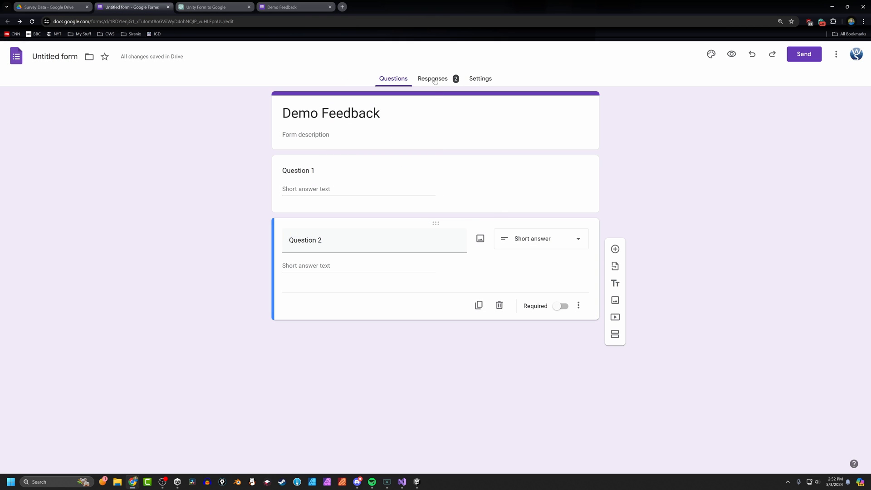
click(434, 78)
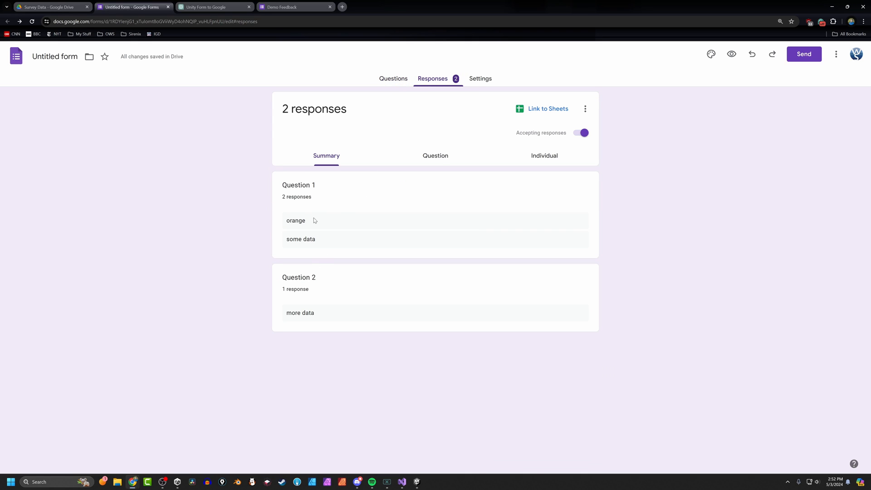
mouse_move(319, 225)
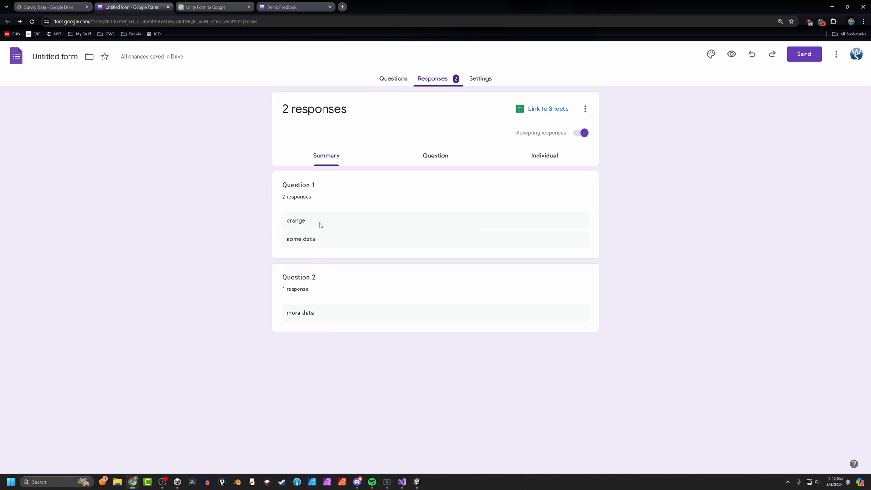
mouse_move(314, 313)
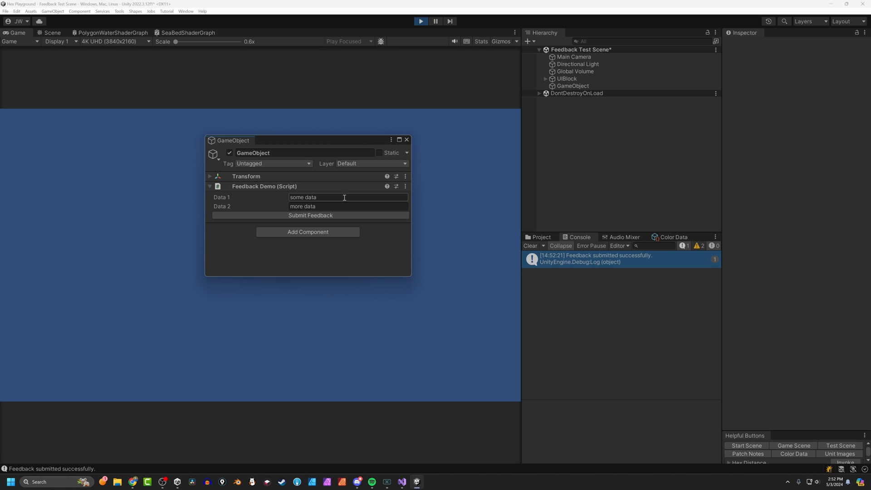
- Set Data 1 to "some data 123" and Data 2 to "more data 456" and submit the feedback
text(123)
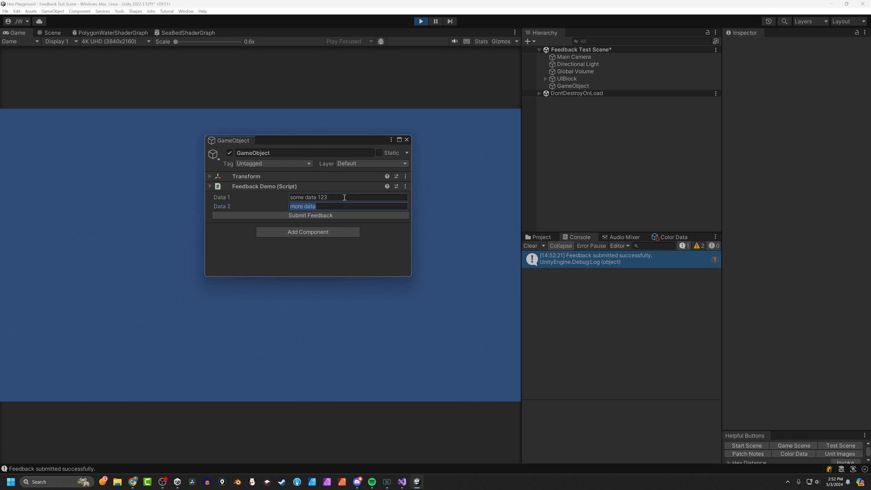
text(456)
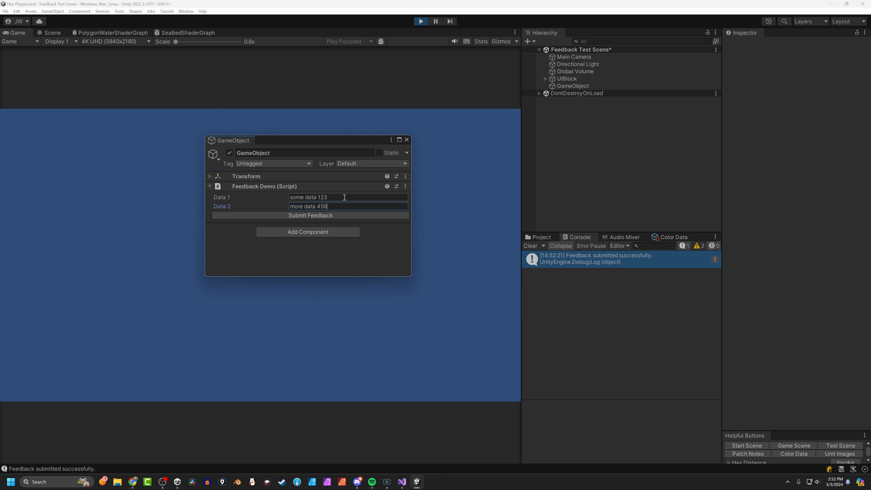
click(310, 216)
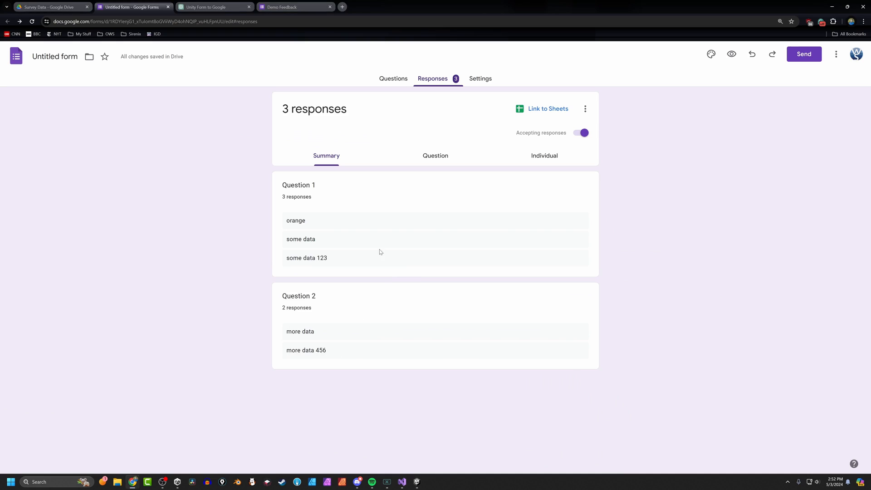
mouse_move(333, 329)
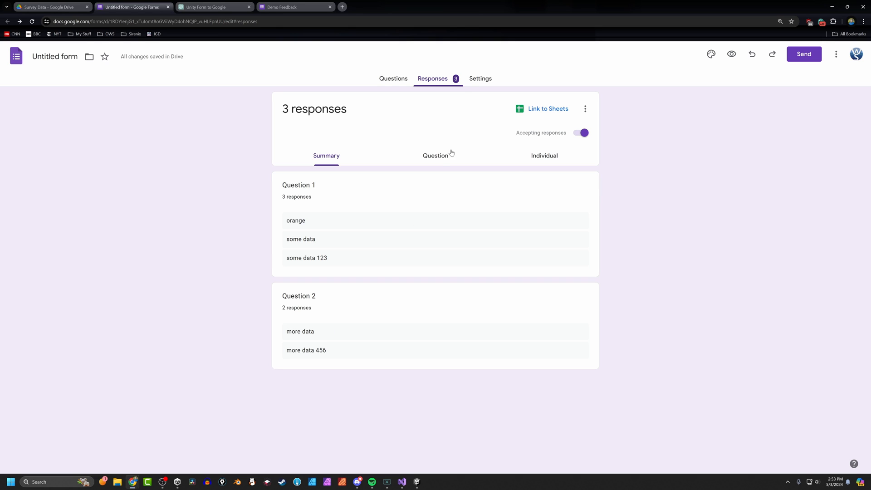
mouse_move(542, 139)
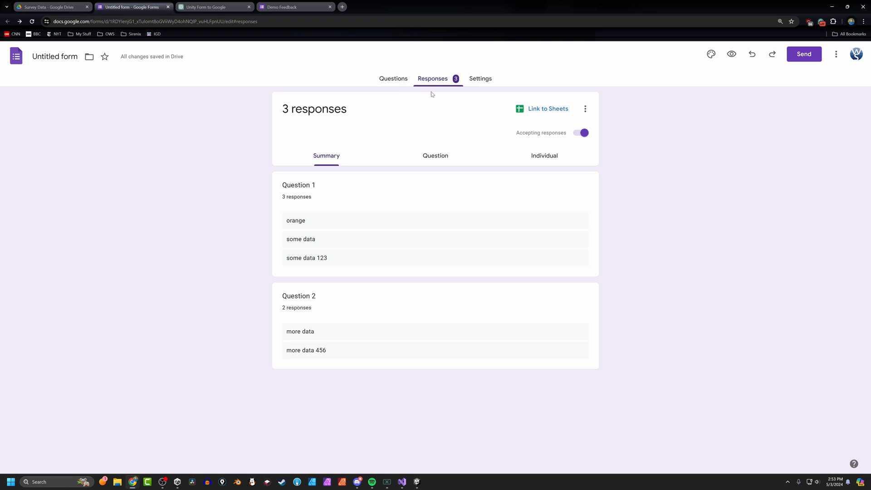
mouse_move(548, 108)
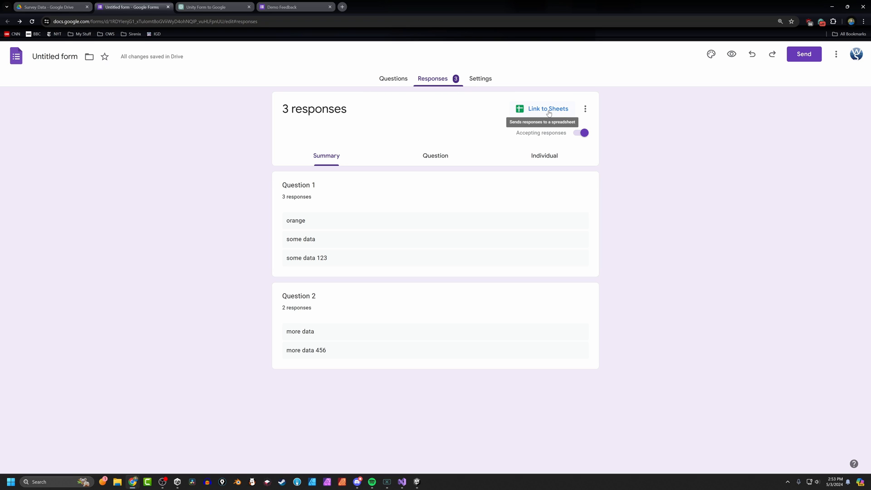
- Link the responses to a new spreadsheet named Demo Feedback and view it
click(547, 108)
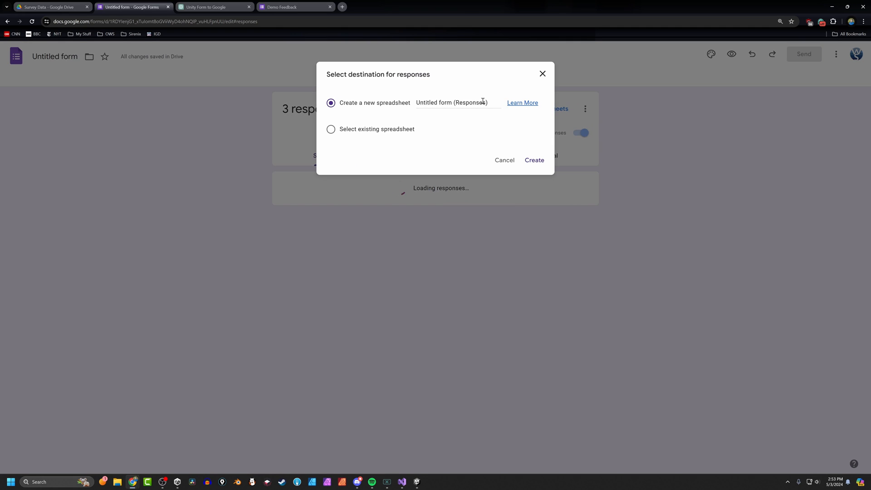
text(Demo Feedback)
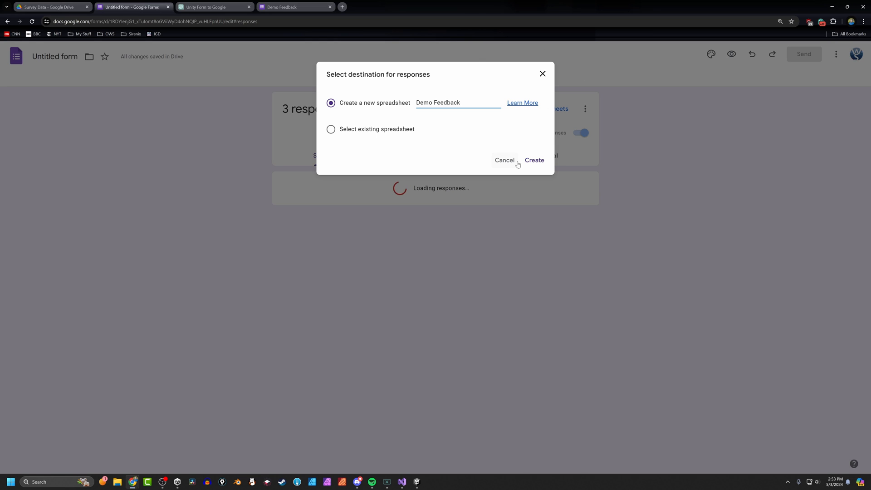
click(534, 159)
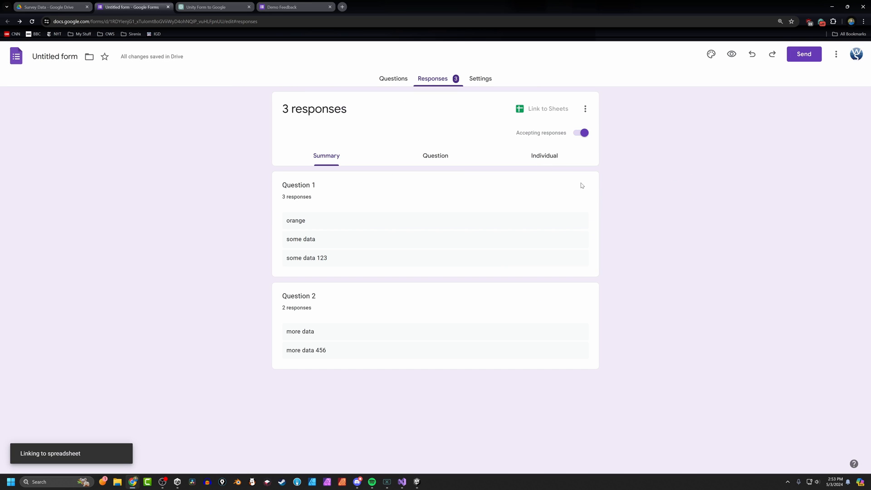
click(547, 108)
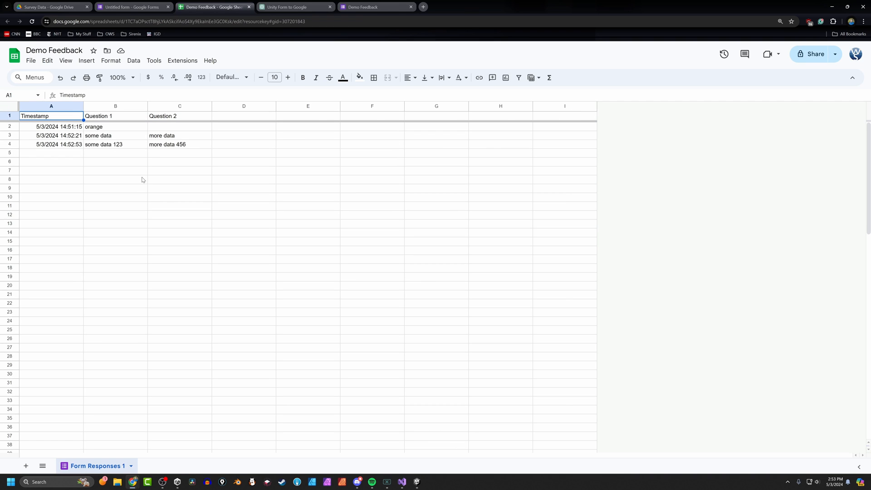
- Zoom in on the Form Responses 1 sheet to review the three timestamped response rows
key(ctrl+plus)
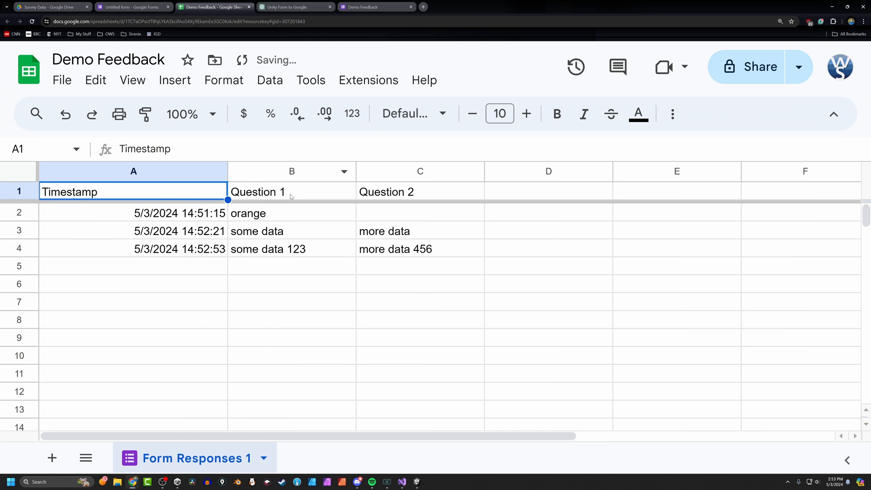
mouse_move(438, 260)
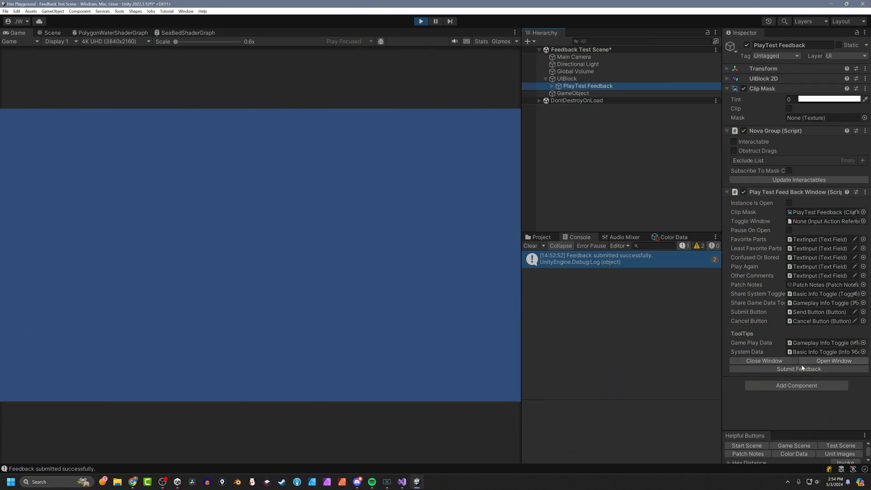
- Show the in-game "Help Make the Game Better!!" feedback window from the PlayTest Feedback component
click(834, 361)
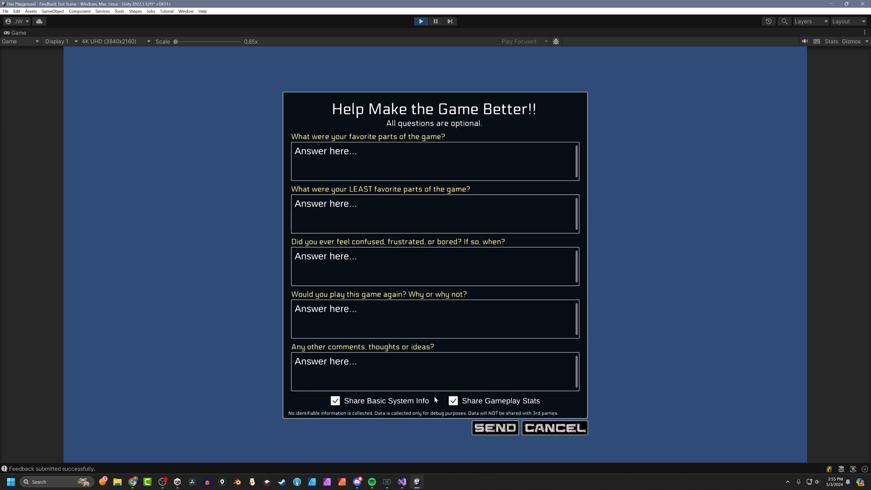
mouse_move(409, 407)
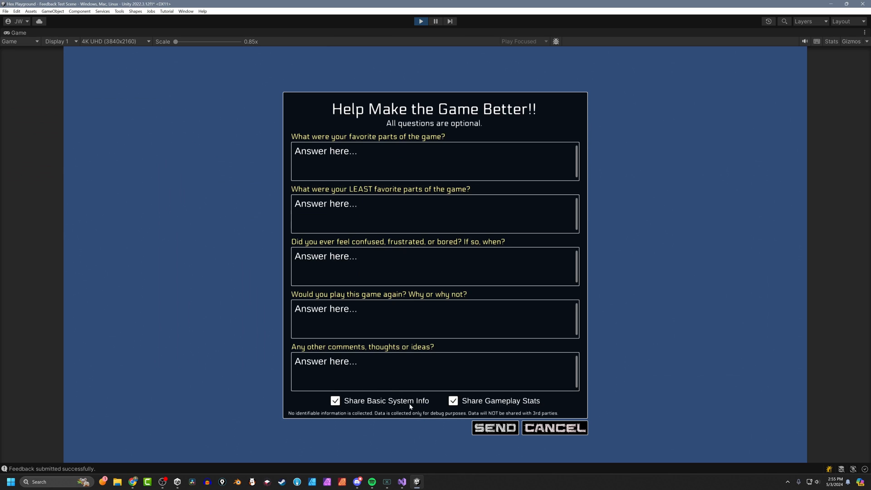
mouse_move(369, 404)
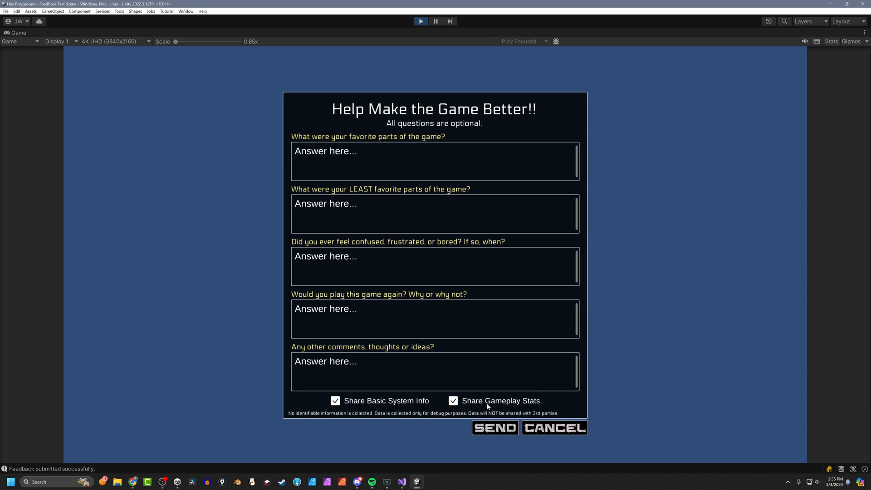
mouse_move(491, 130)
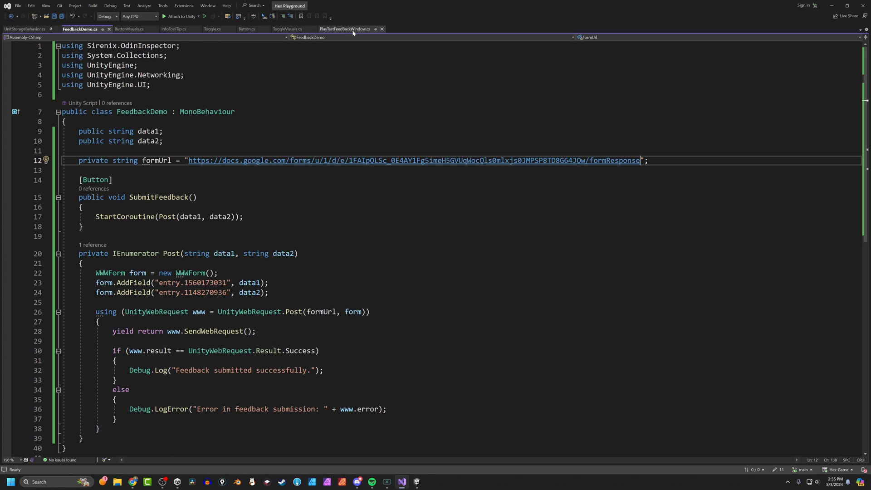
- Review PlayTestFeedbackWindow.cs, scrolling through SubmitFeedback and the Post coroutine
click(345, 29)
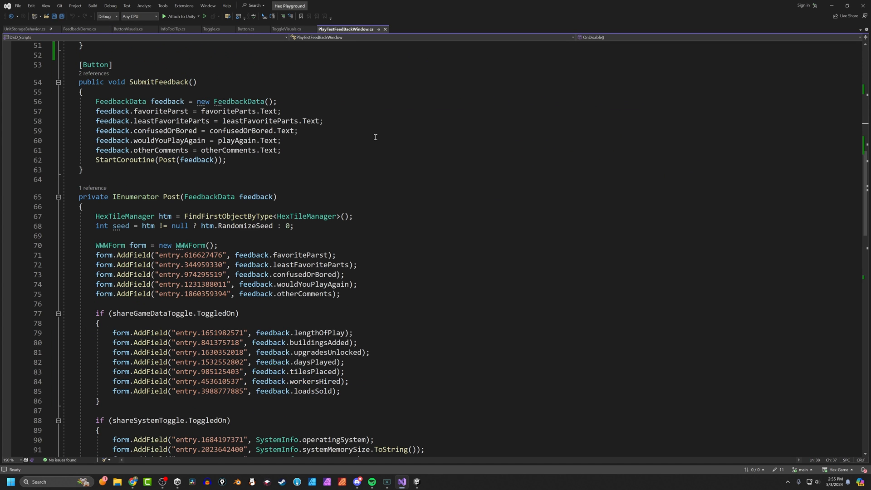
mouse_move(290, 131)
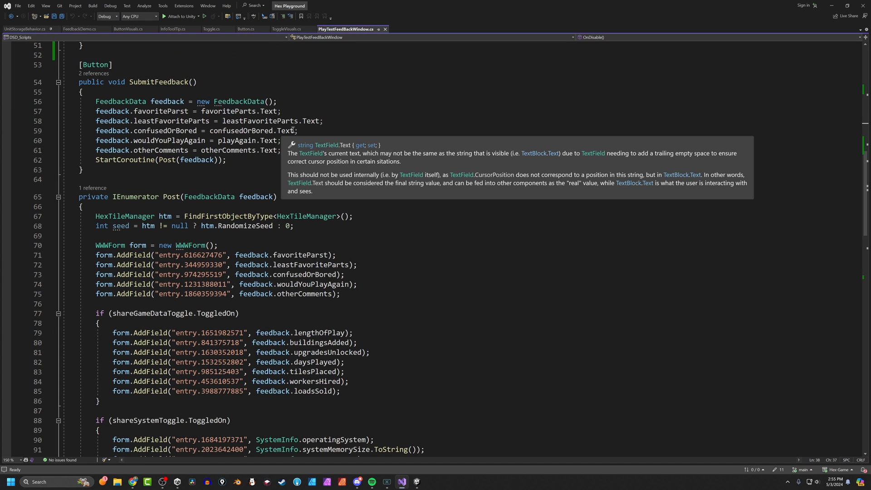
mouse_move(172, 81)
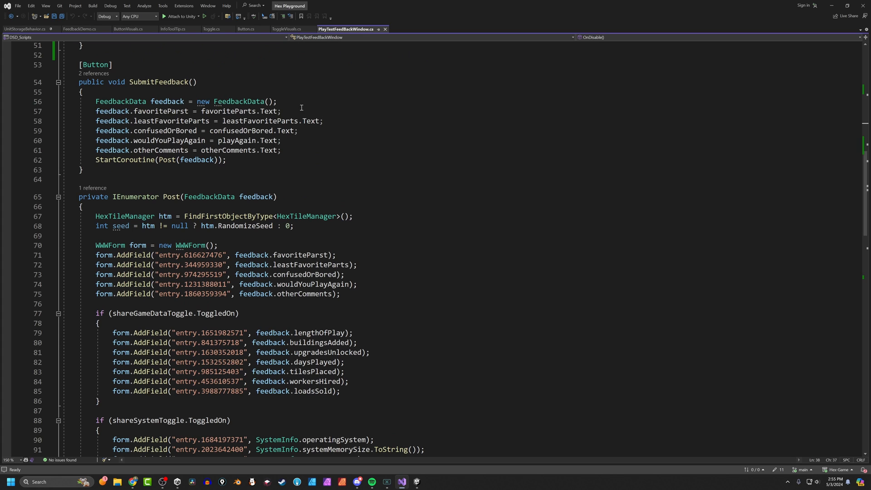
mouse_move(121, 100)
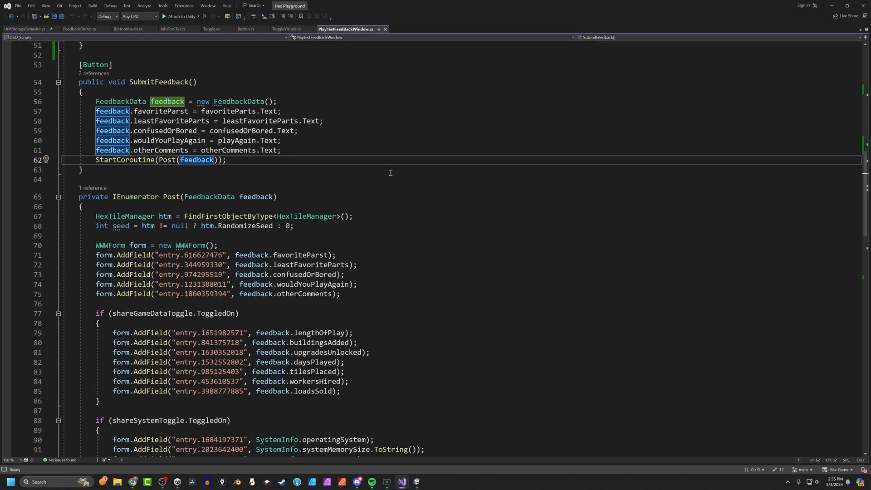
scroll(down, 3)
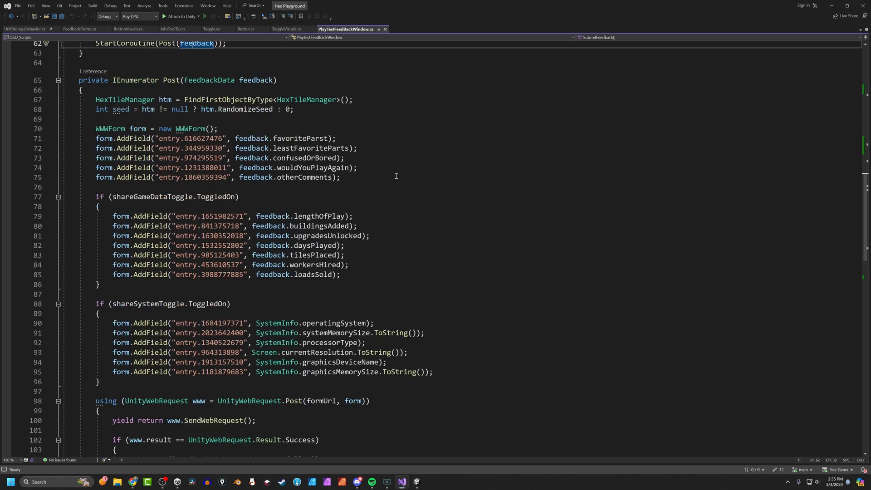
mouse_move(376, 133)
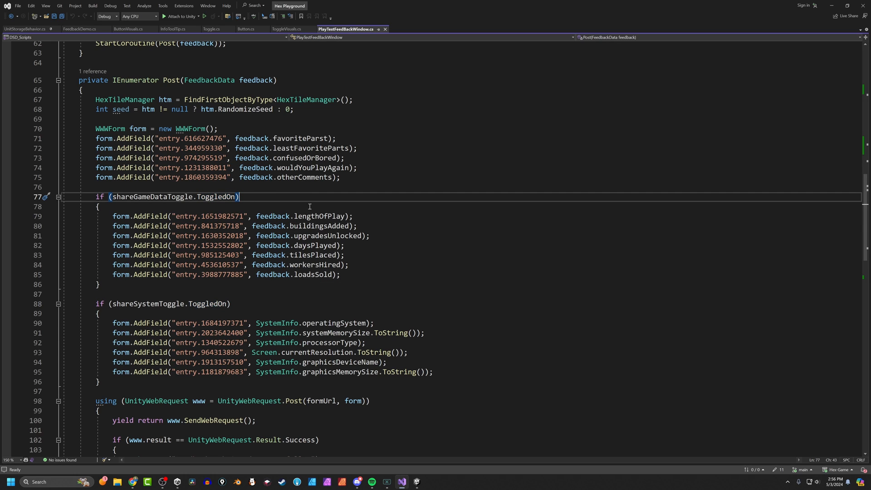
mouse_move(383, 267)
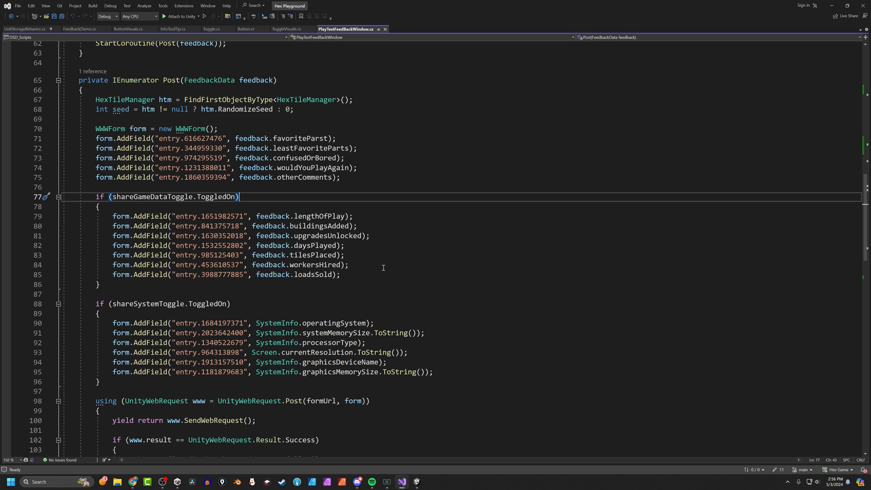
mouse_move(380, 273)
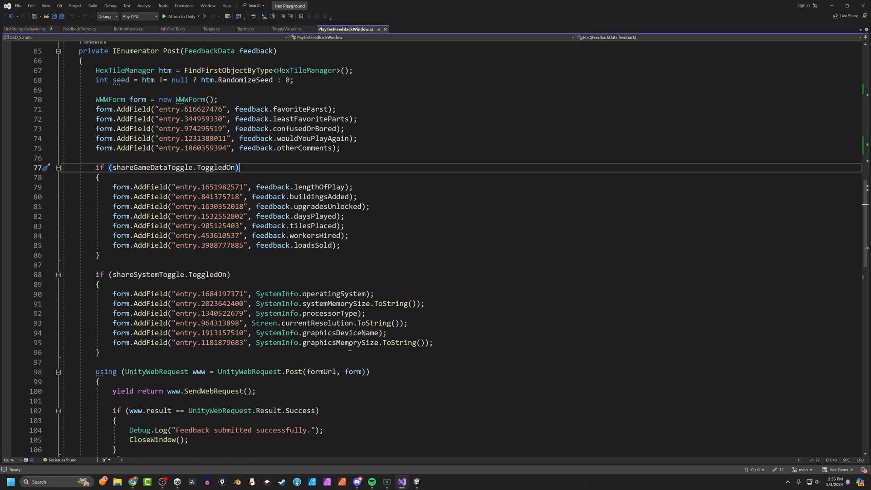
mouse_move(454, 337)
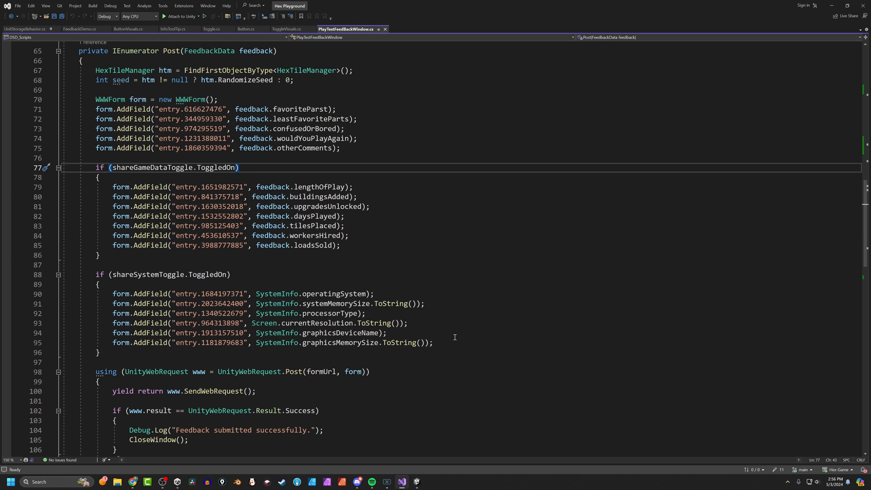
mouse_move(402, 280)
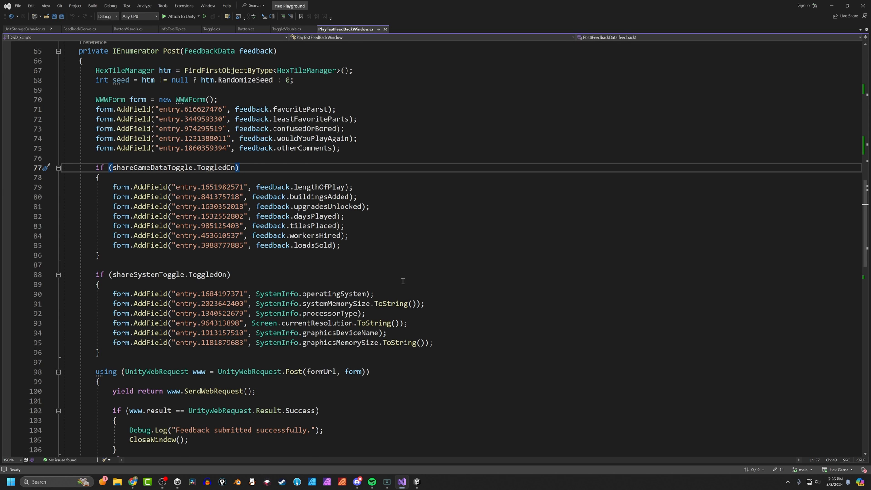